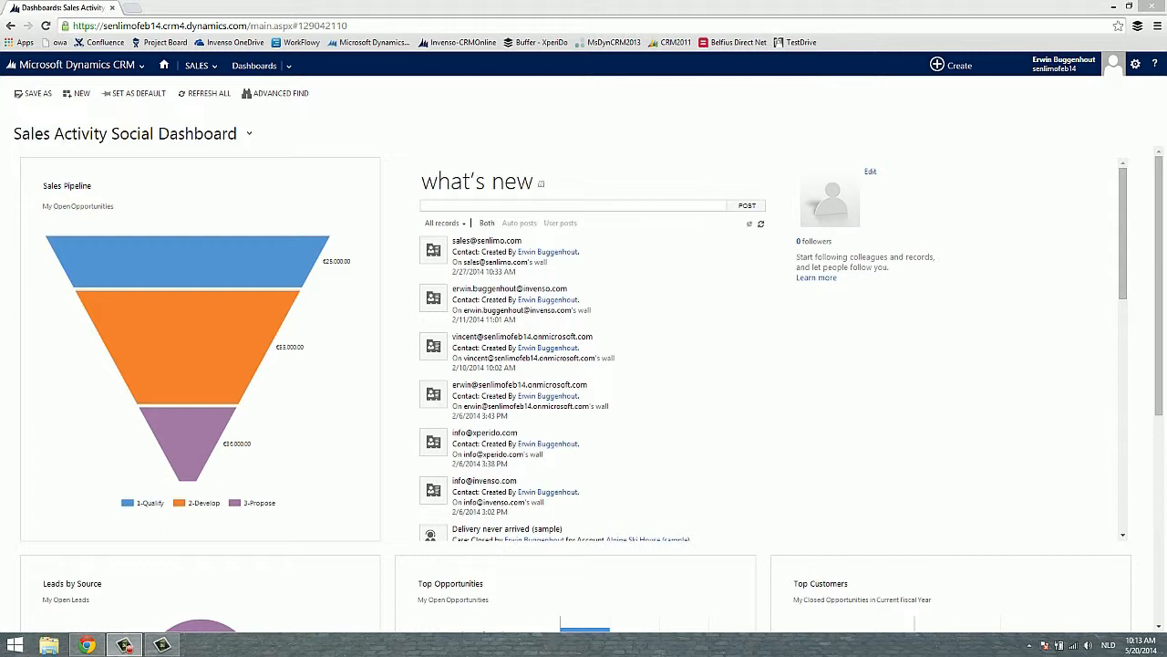
mouse_move(652, 593)
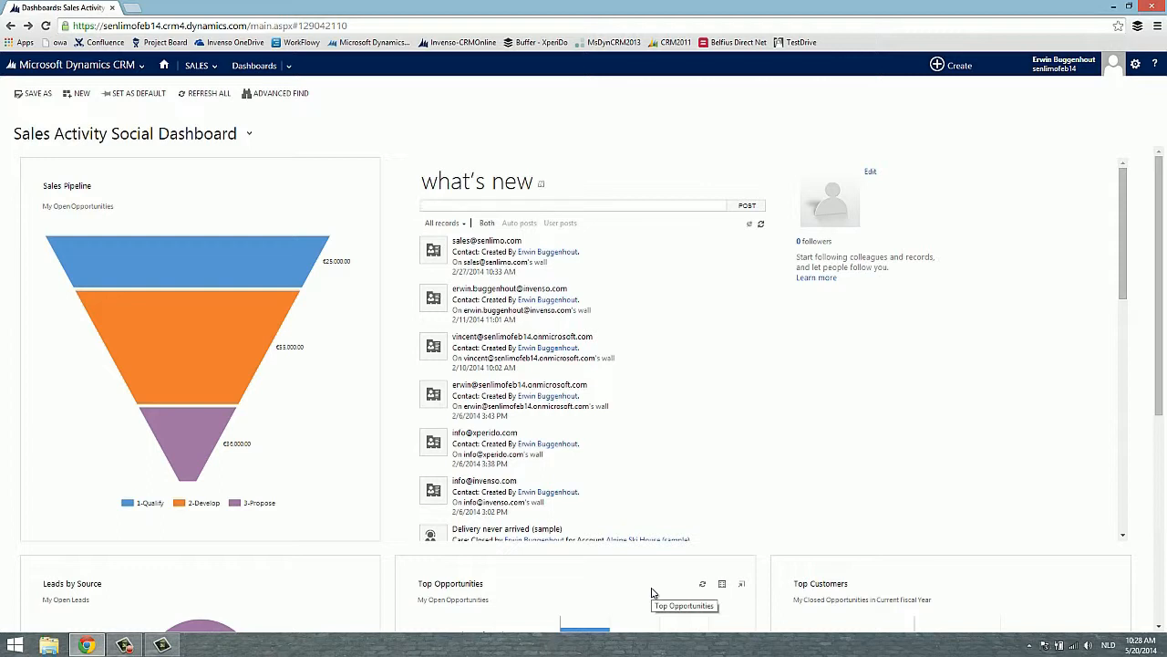
Step: Select the A Datum Solar and Blue Yonder Solar quotes and choose XperiDo Document
click(573, 205)
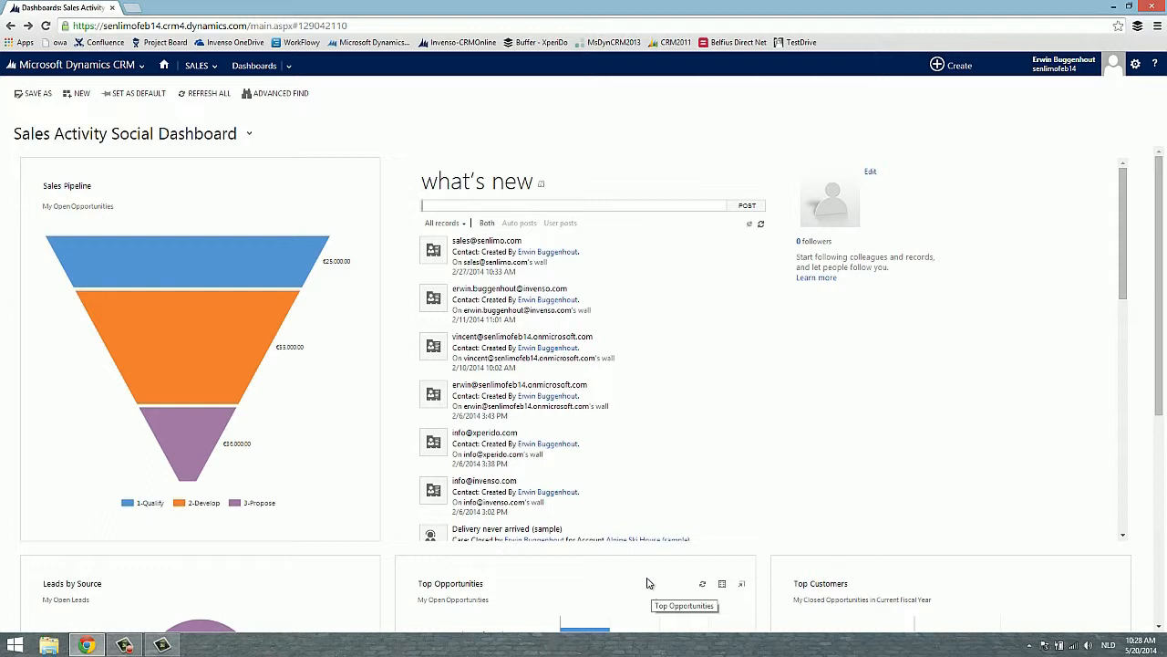
click(196, 65)
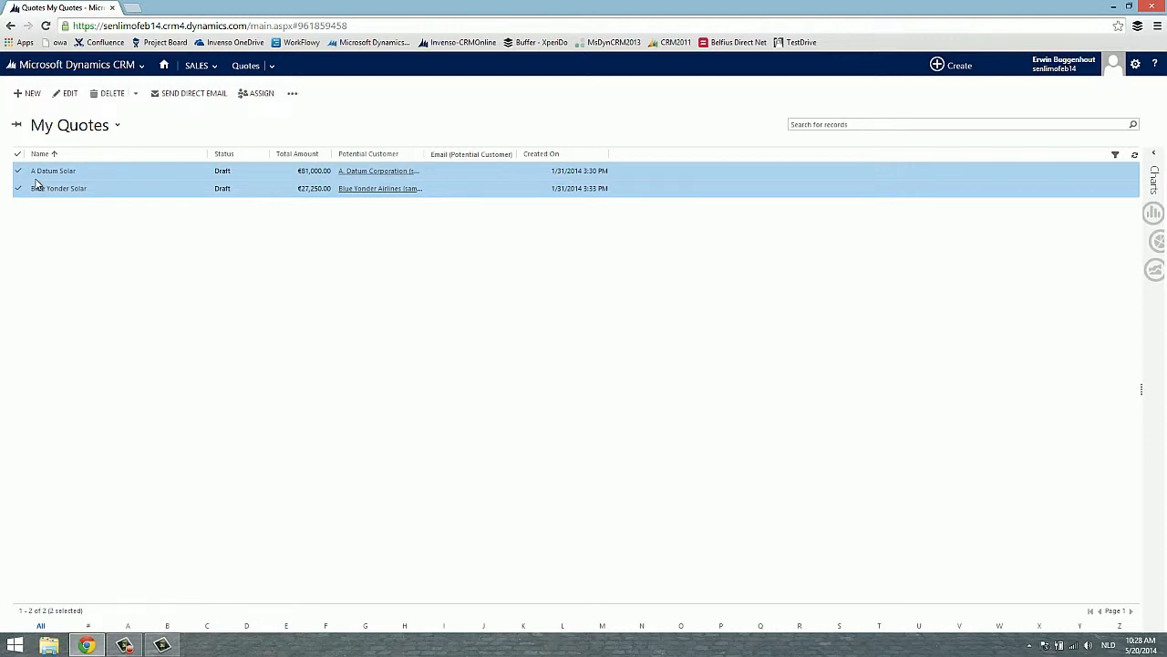
mouse_move(51, 171)
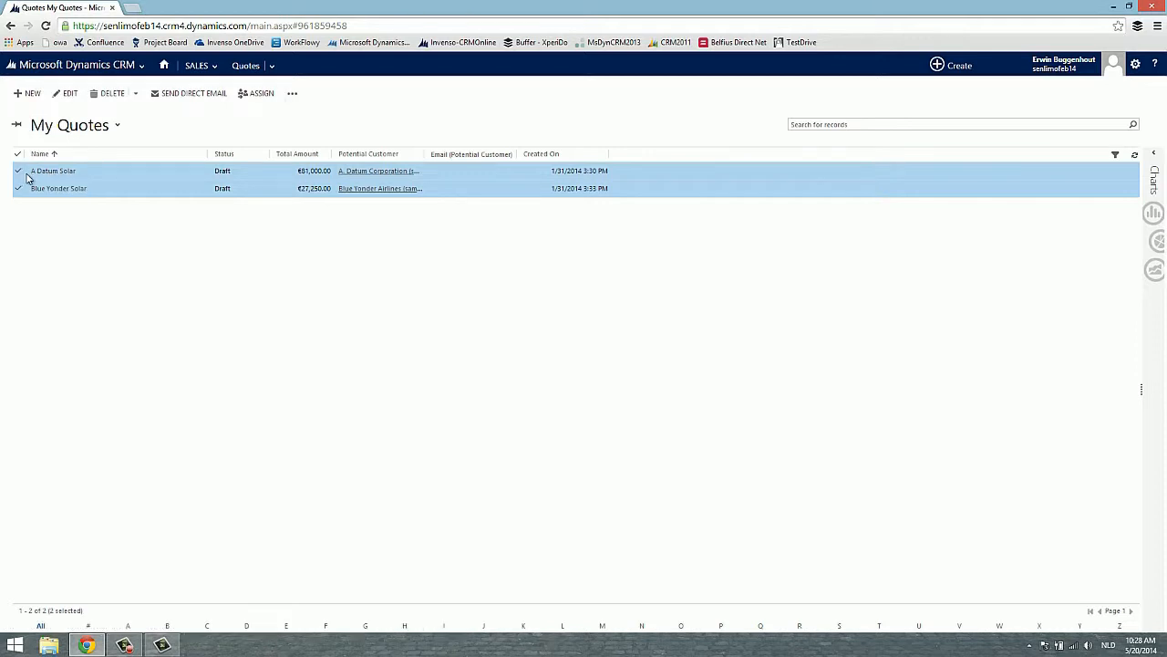
click(291, 93)
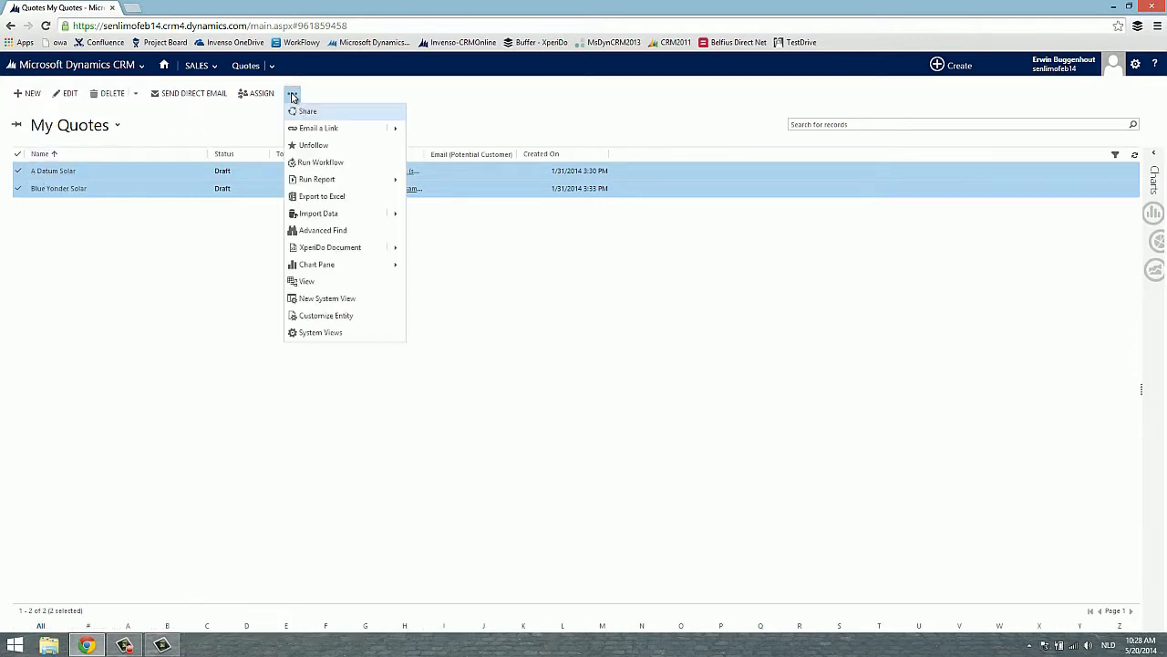
mouse_move(323, 230)
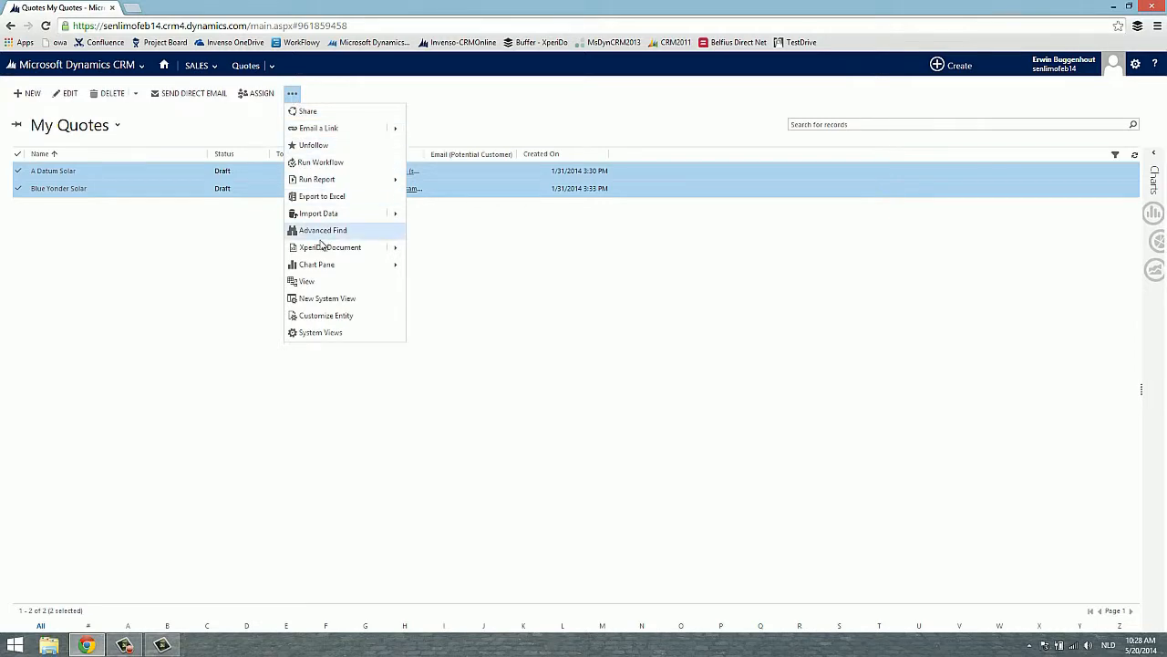
click(330, 247)
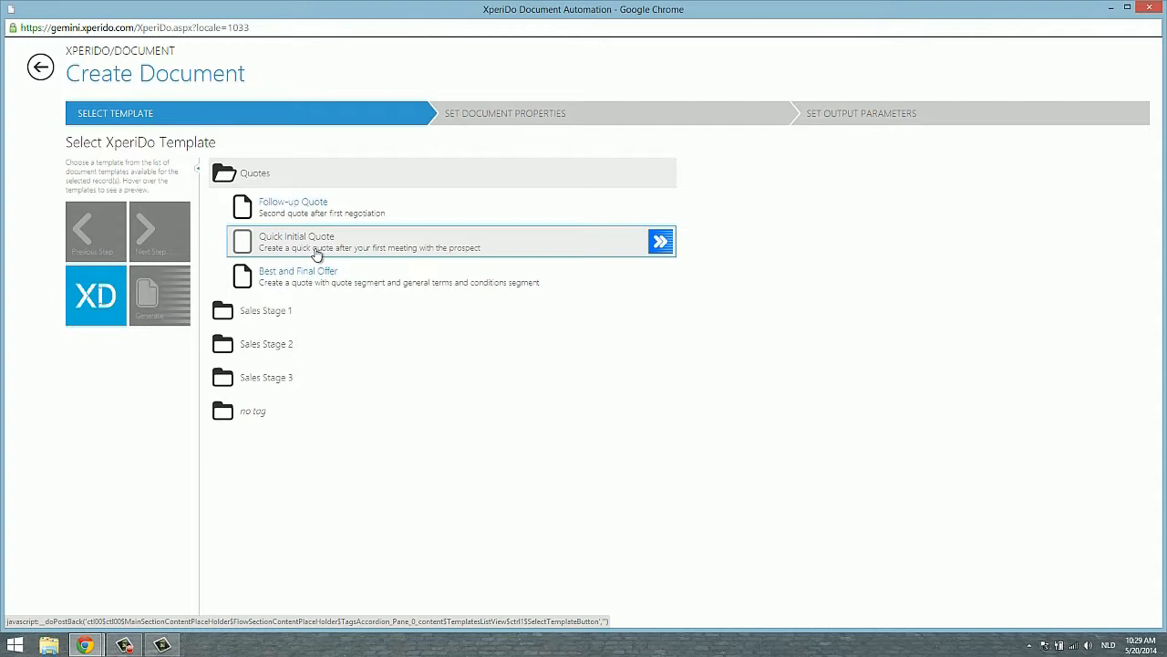
mouse_move(381, 231)
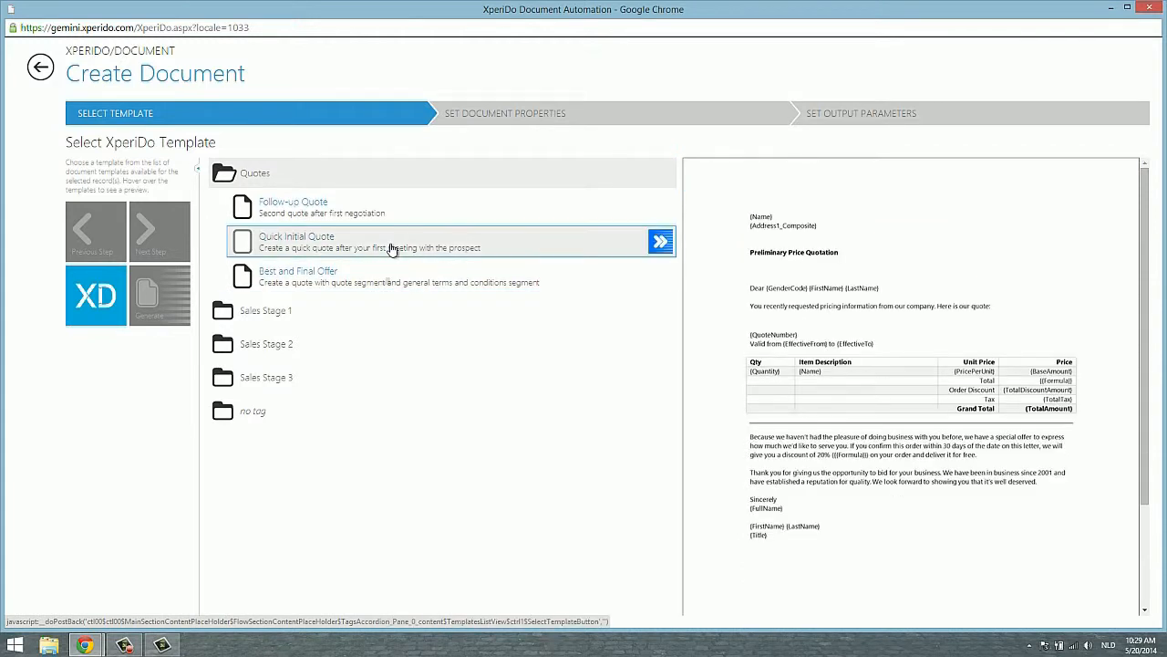
mouse_move(553, 248)
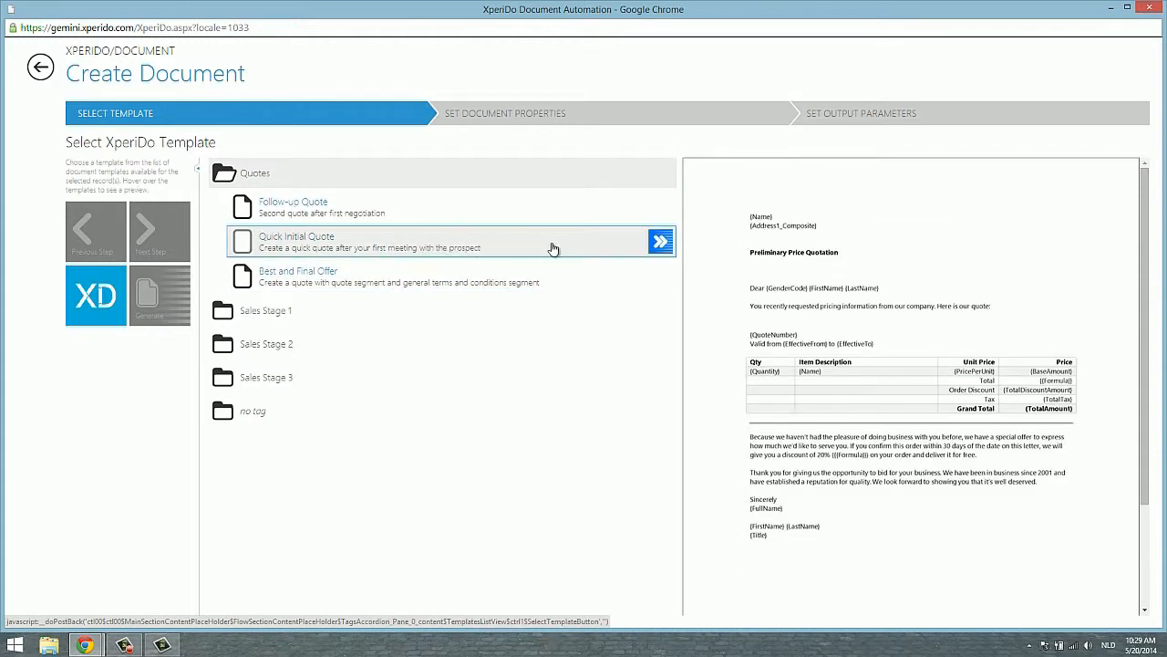
Step: Quick-generate both quotes from the Quick Initial Quote template
click(660, 242)
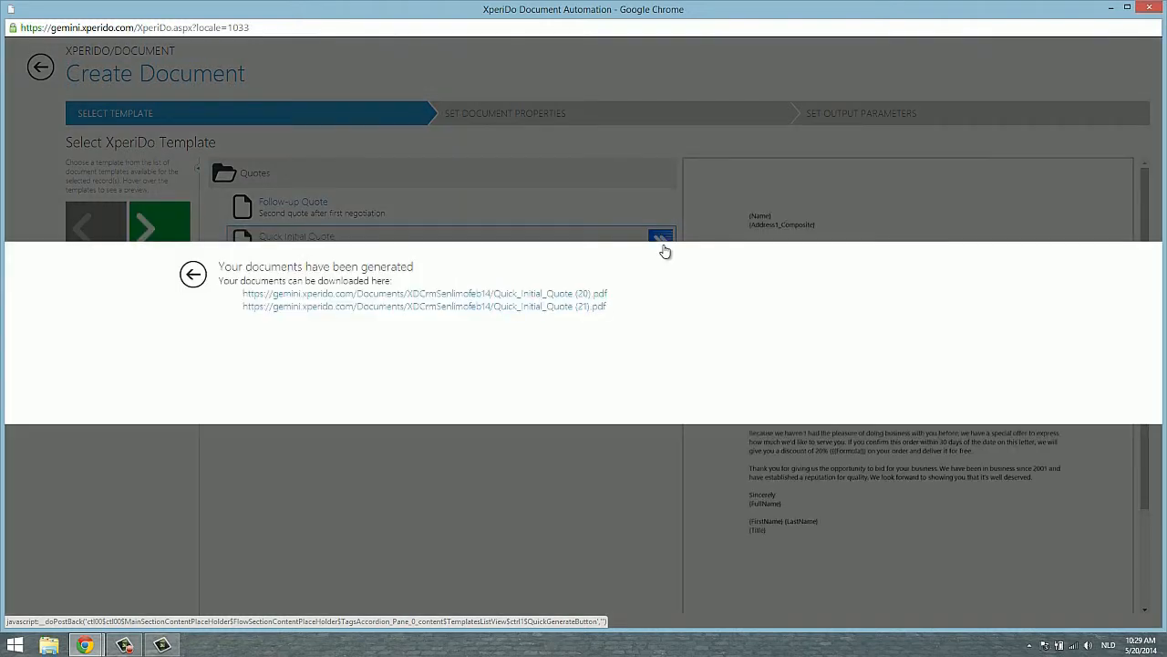
mouse_move(664, 251)
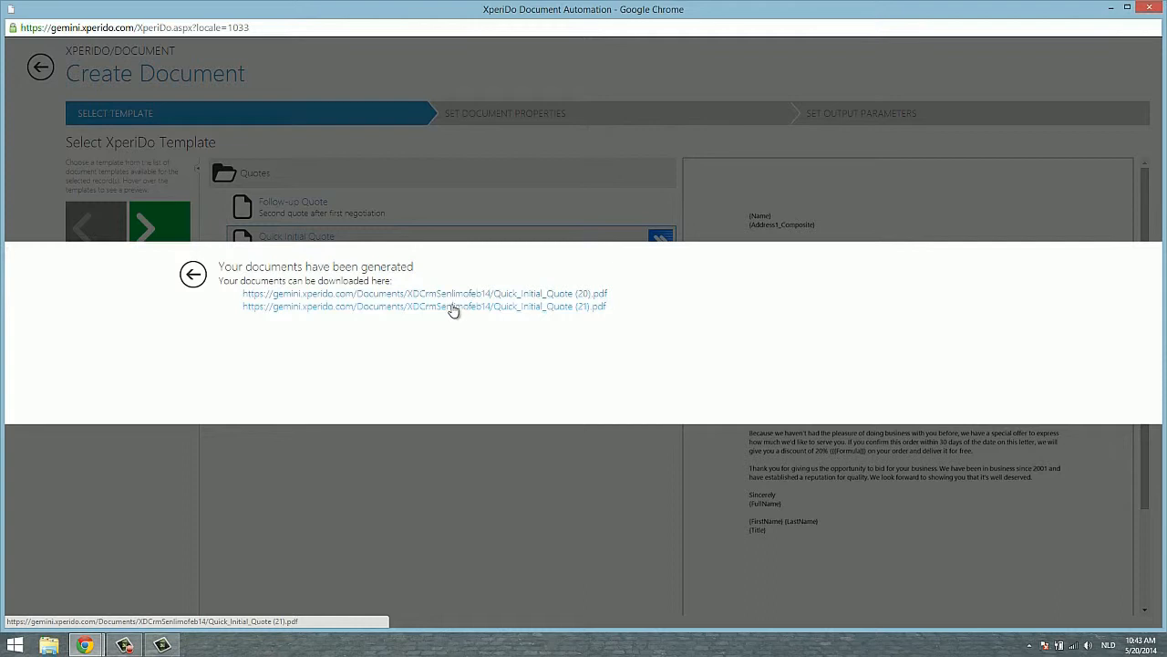
Step: Open the Quick_Initial_Quote (21).pdf download link
click(423, 305)
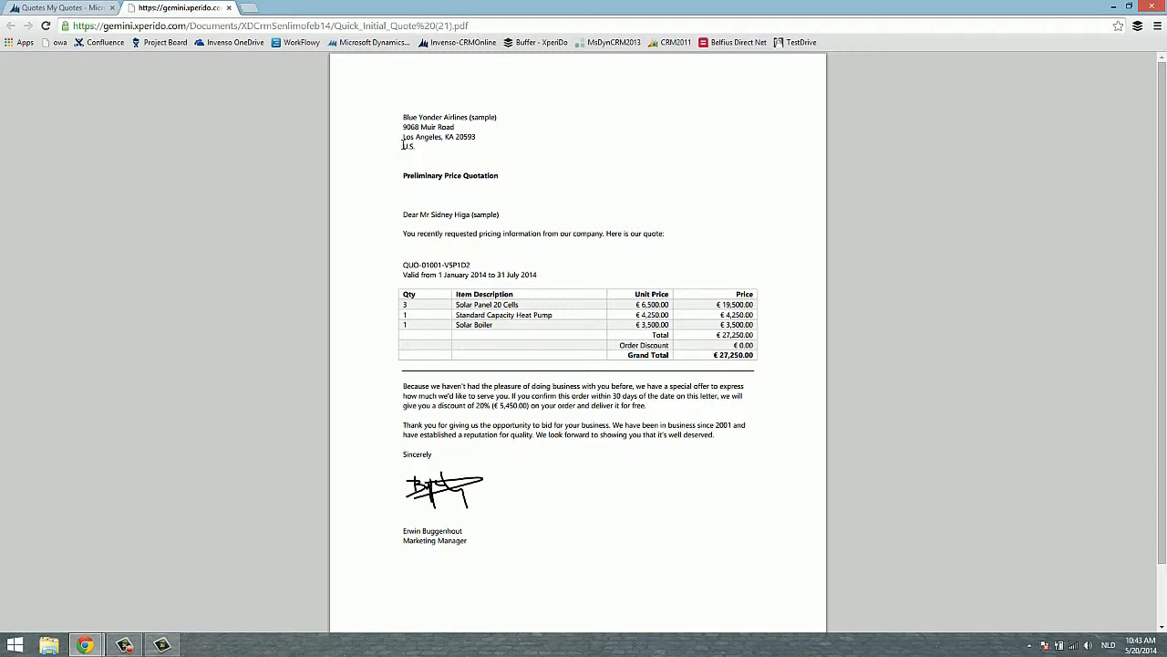
mouse_move(425, 138)
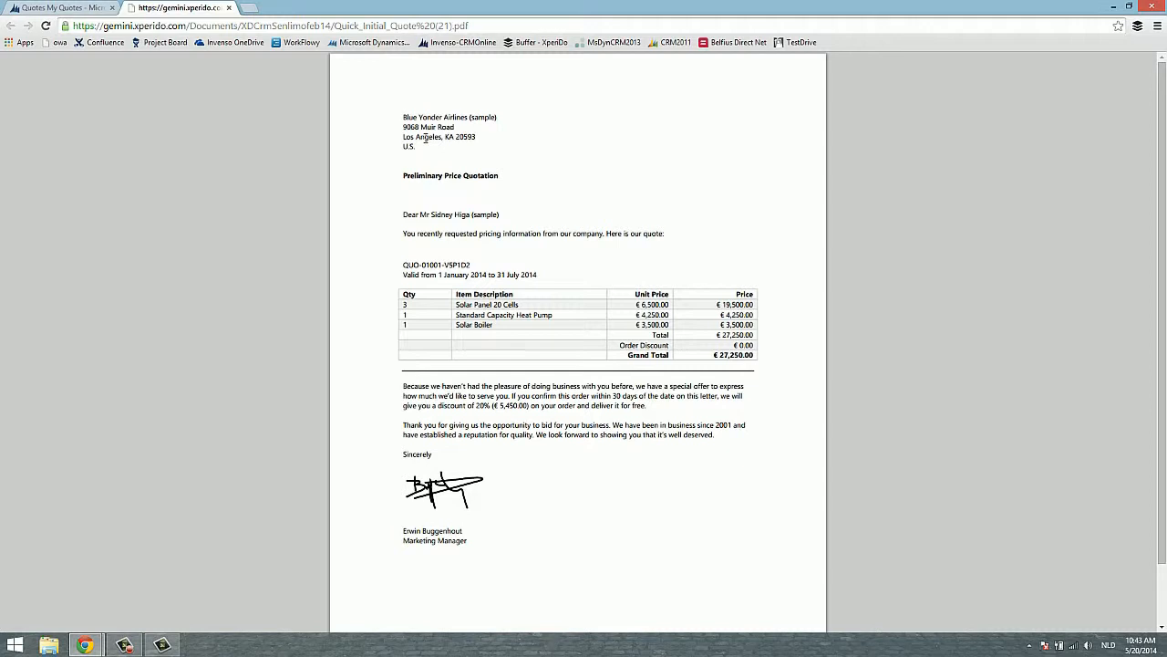
mouse_move(443, 101)
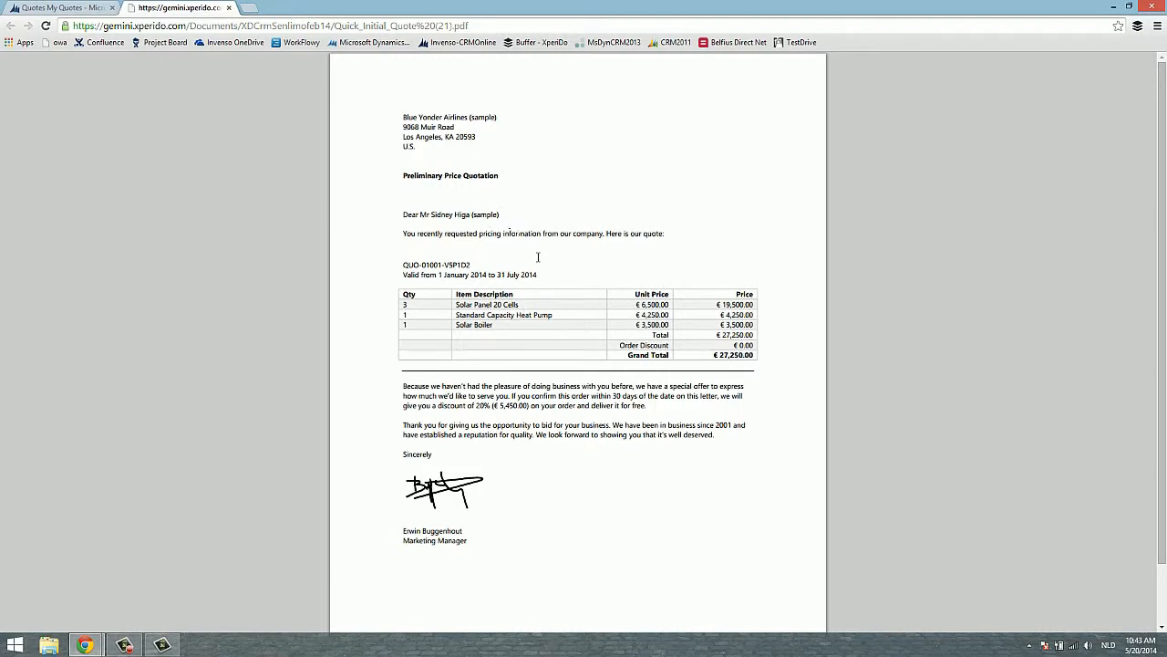
mouse_move(792, 311)
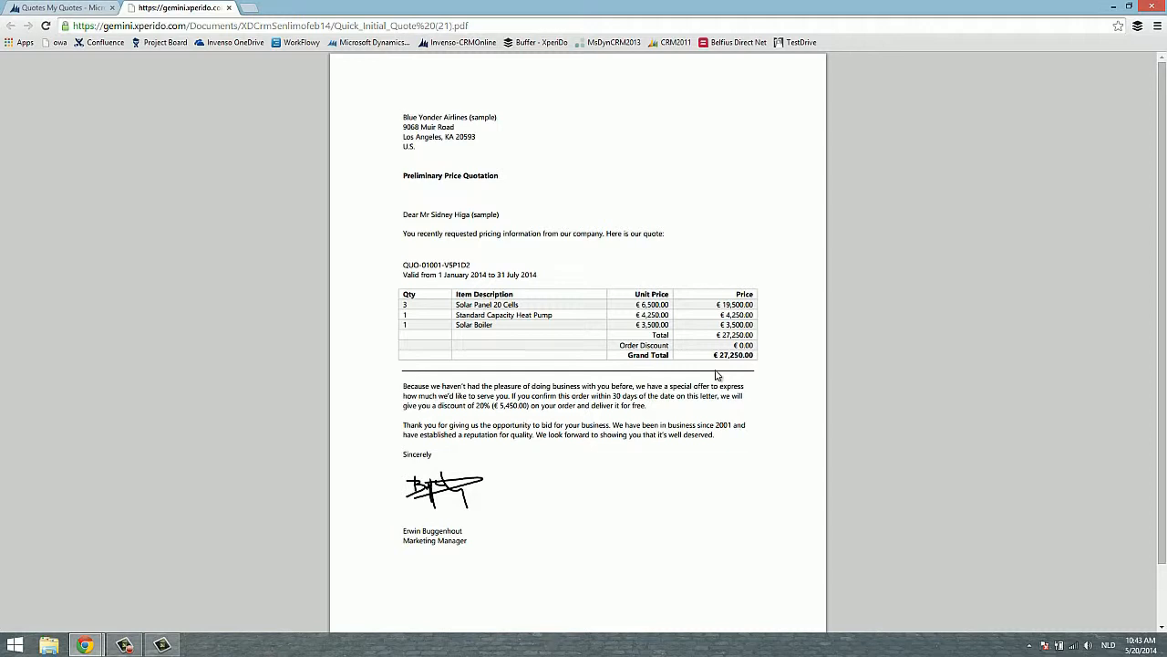
mouse_move(522, 427)
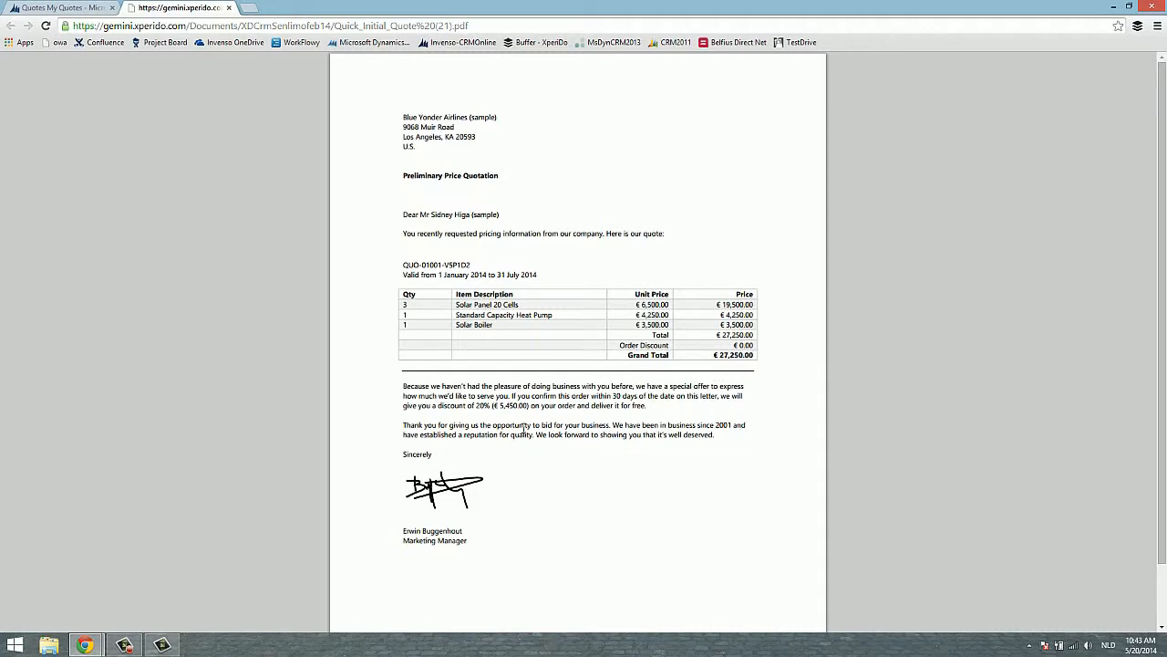
mouse_move(486, 410)
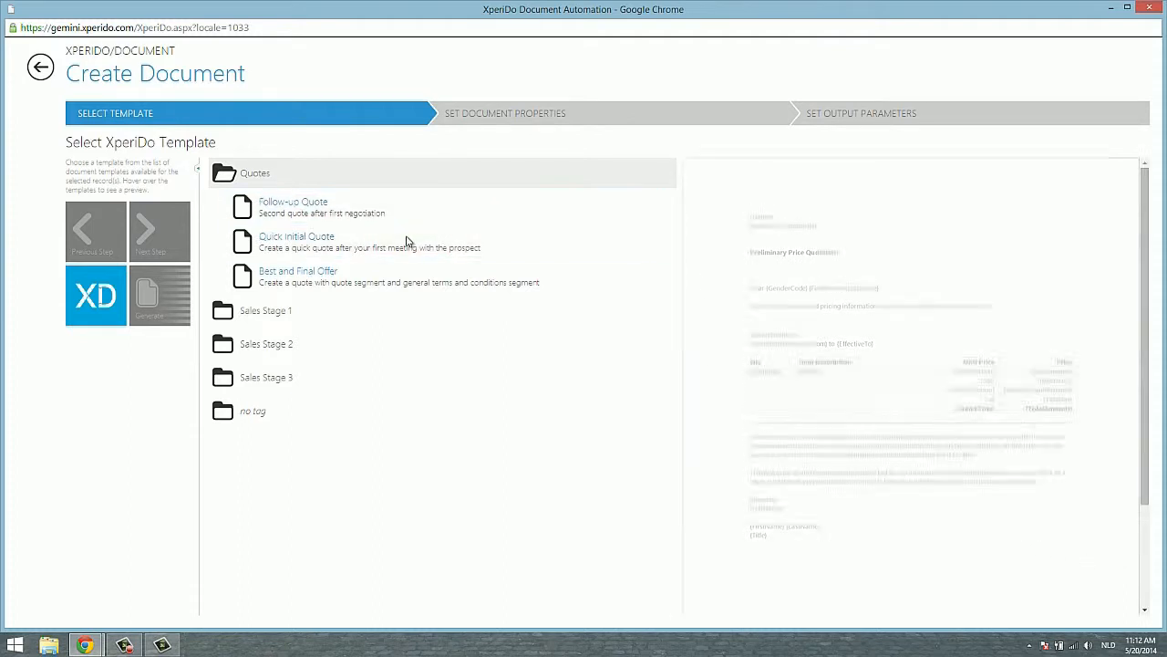
Step: Pick the Follow-up Quote template from the Quotes folder and advance to Next Step
click(297, 241)
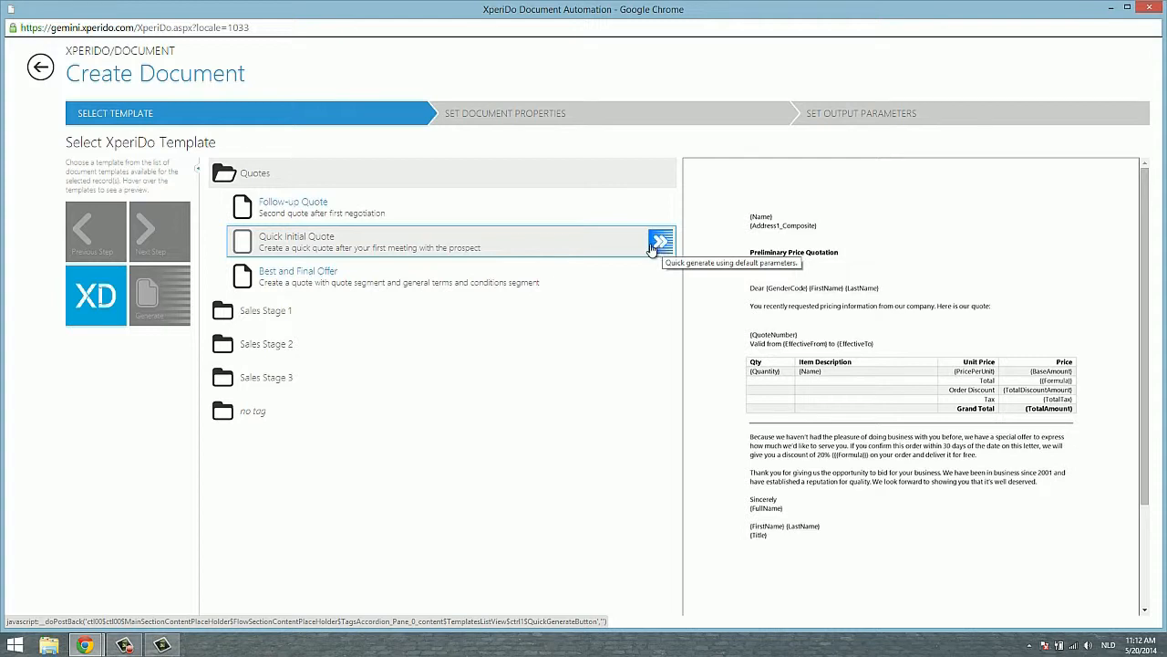
mouse_move(533, 255)
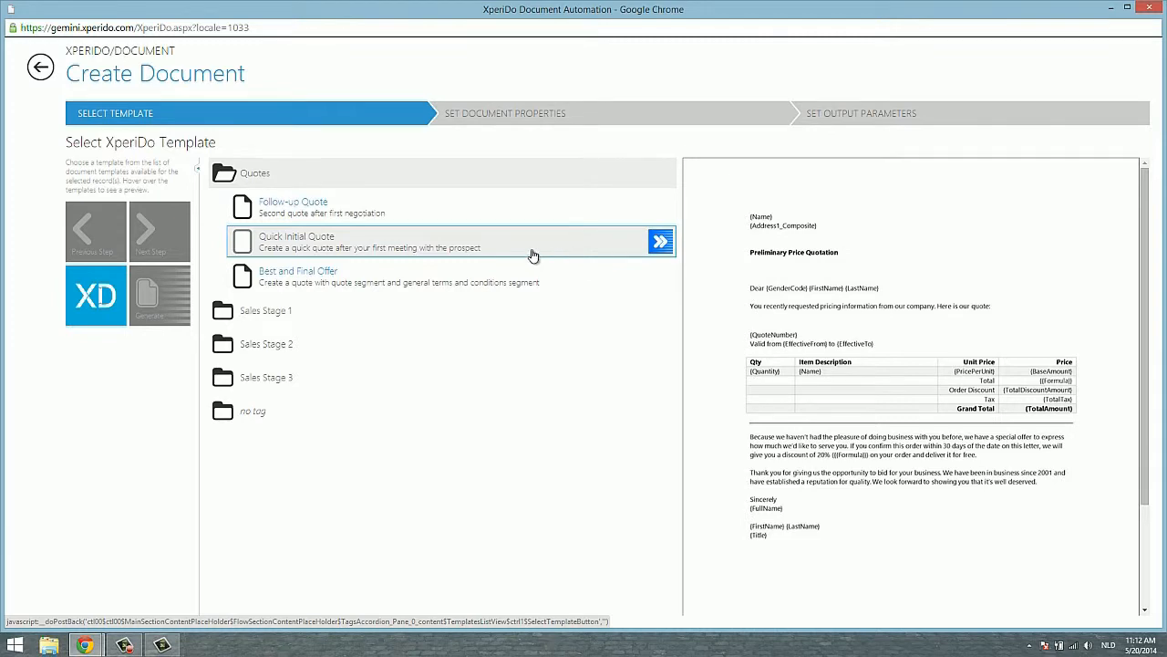
click(292, 206)
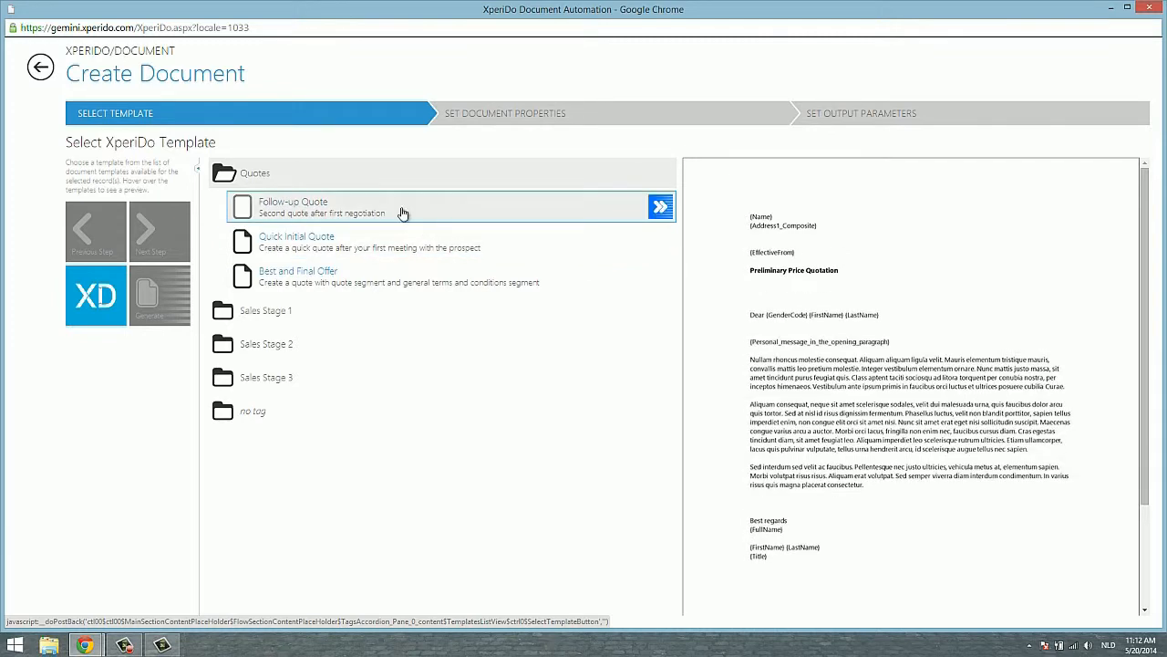
click(661, 206)
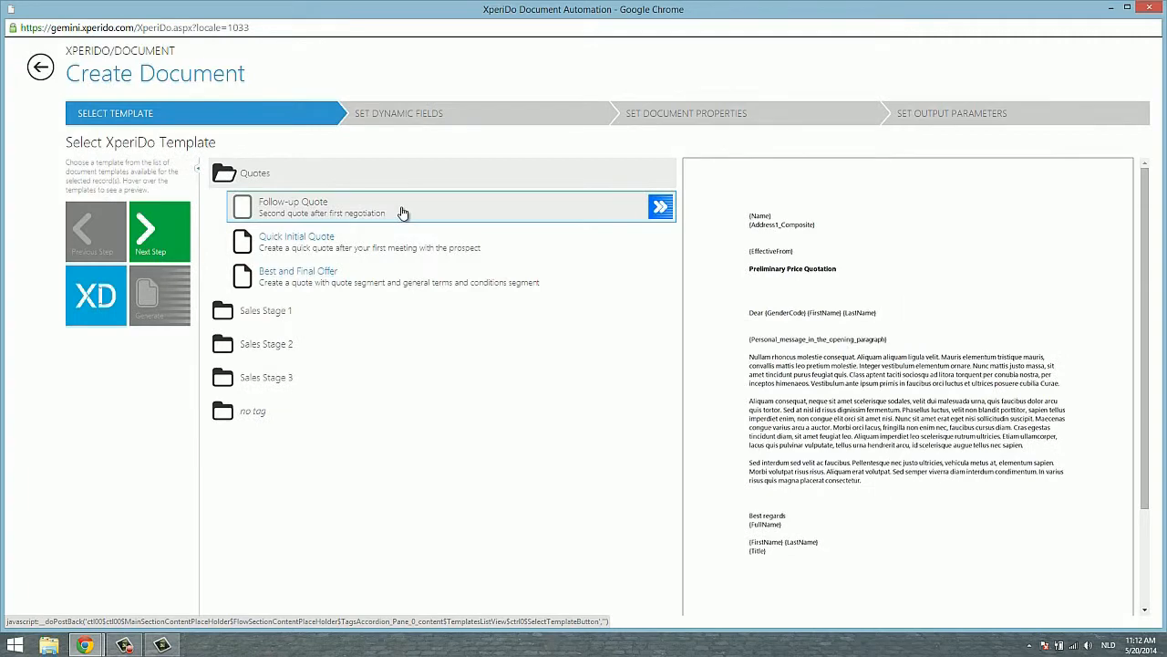
click(160, 231)
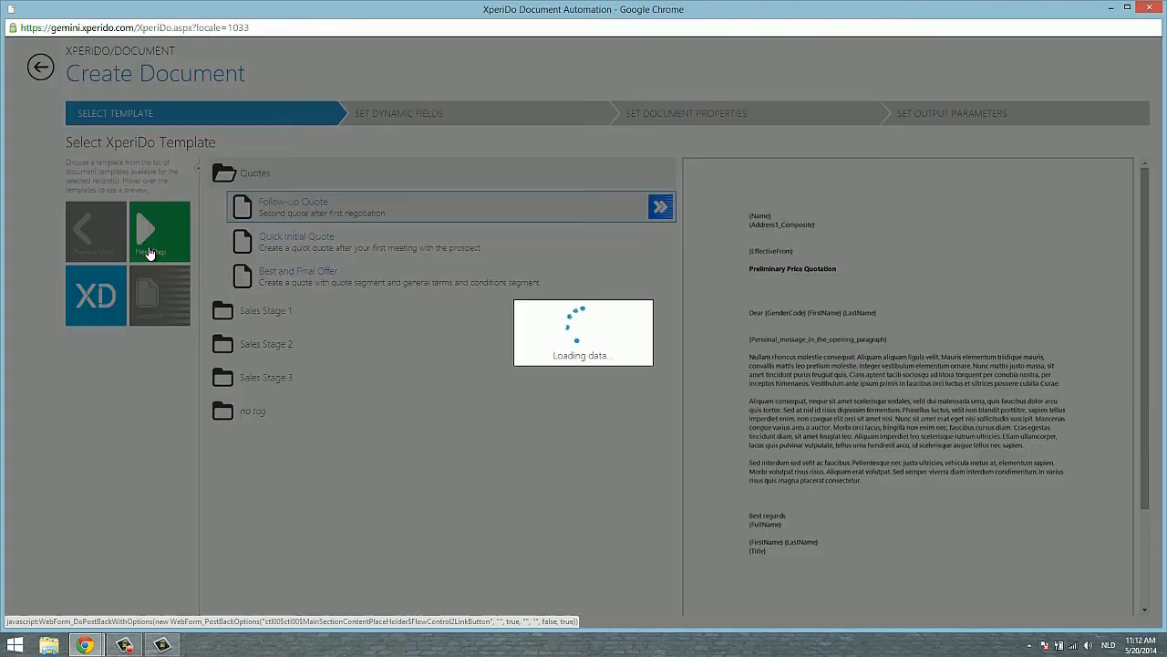
Step: Set product descriptions to Yes and type the message 'This is some text.'
click(160, 231)
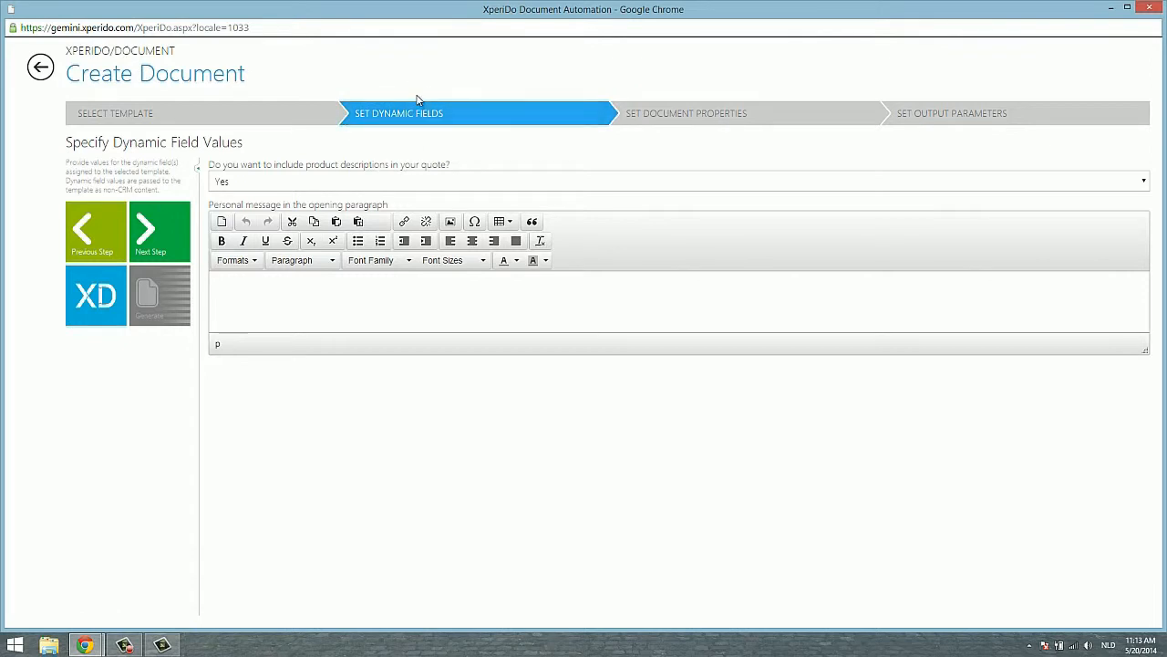
mouse_move(379, 143)
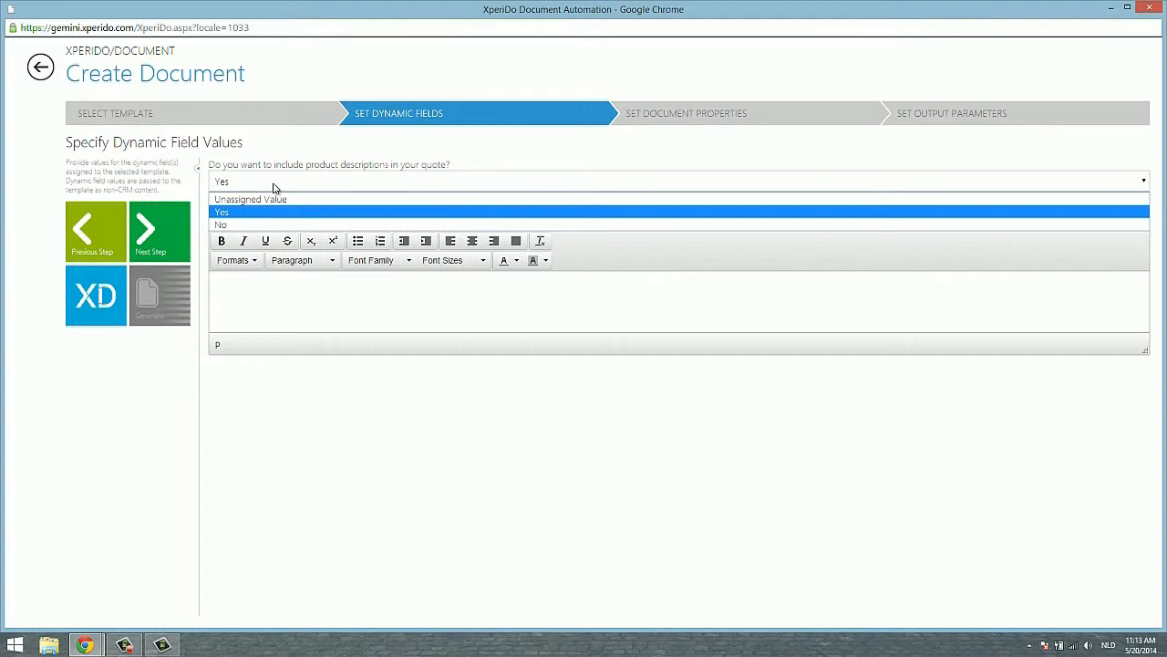
click(221, 211)
text(Ha)
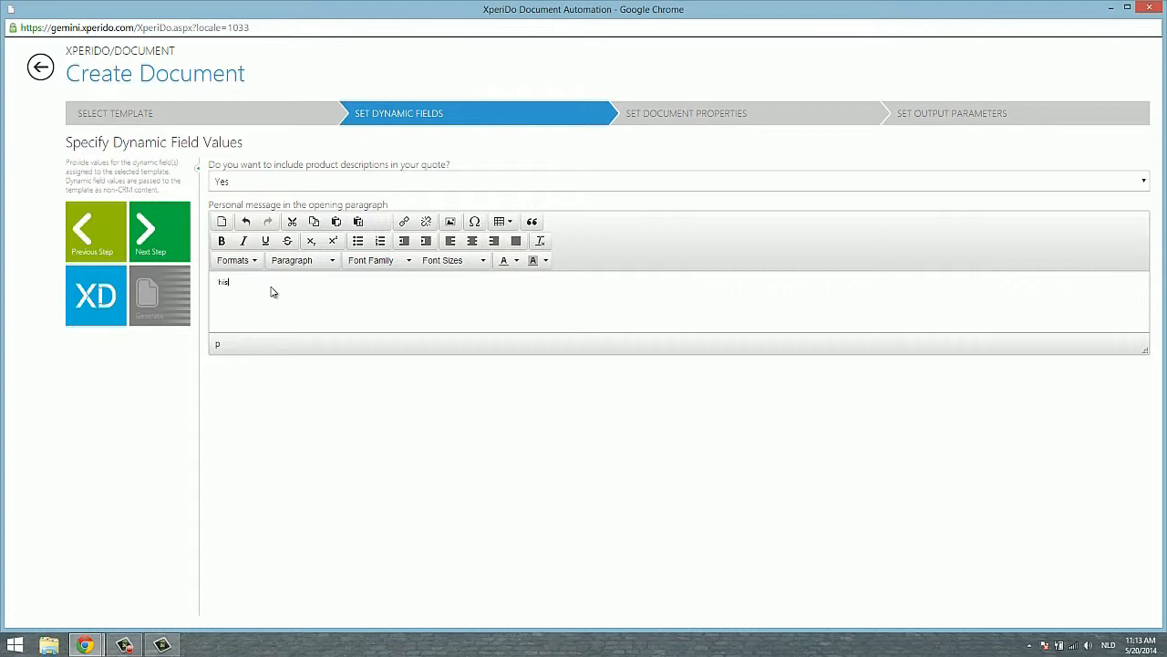
text(This is some)
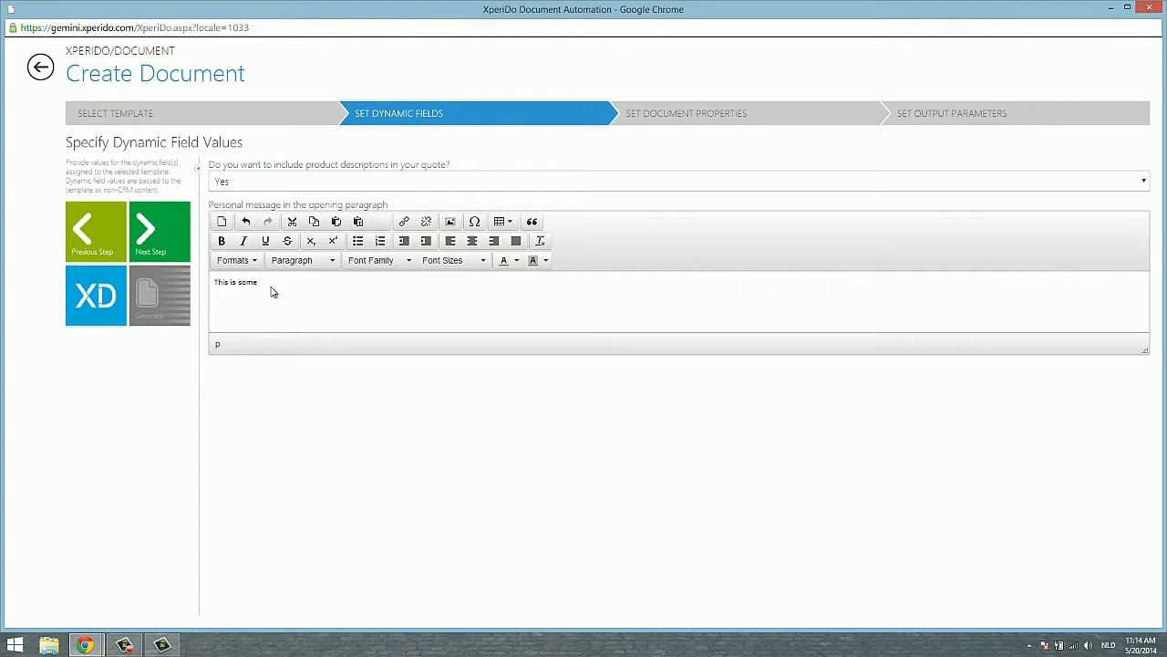
text(text.)
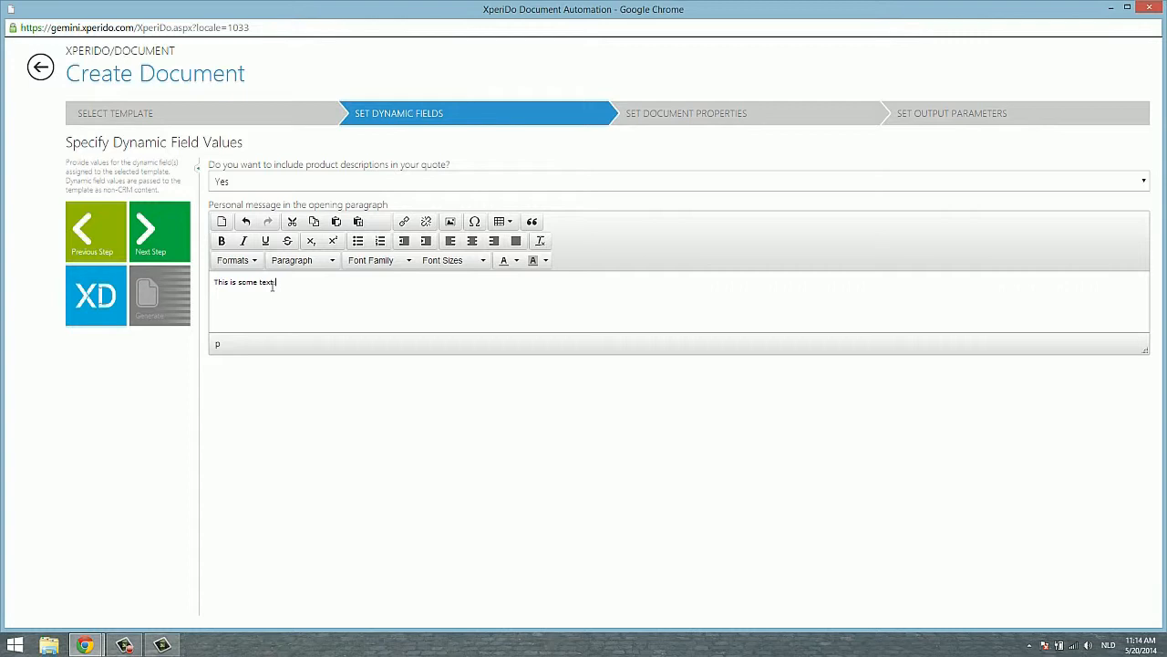
Step: Keep the document name Follow_up_Quote and pdf save-as format on the properties step
click(686, 113)
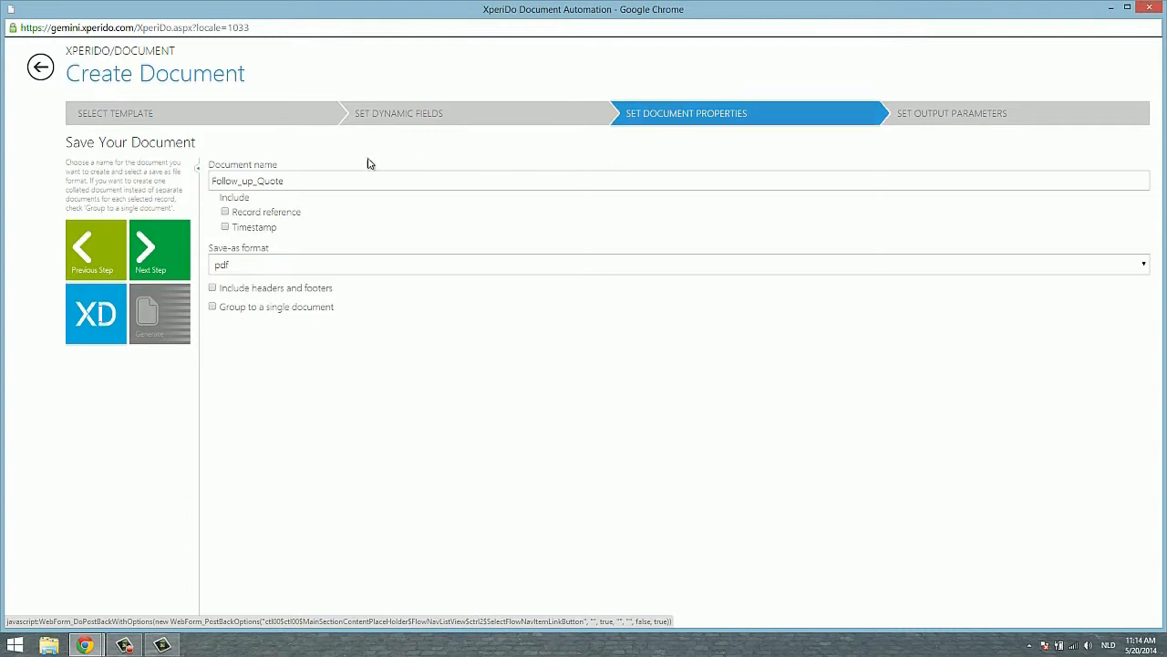
triple_click(246, 180)
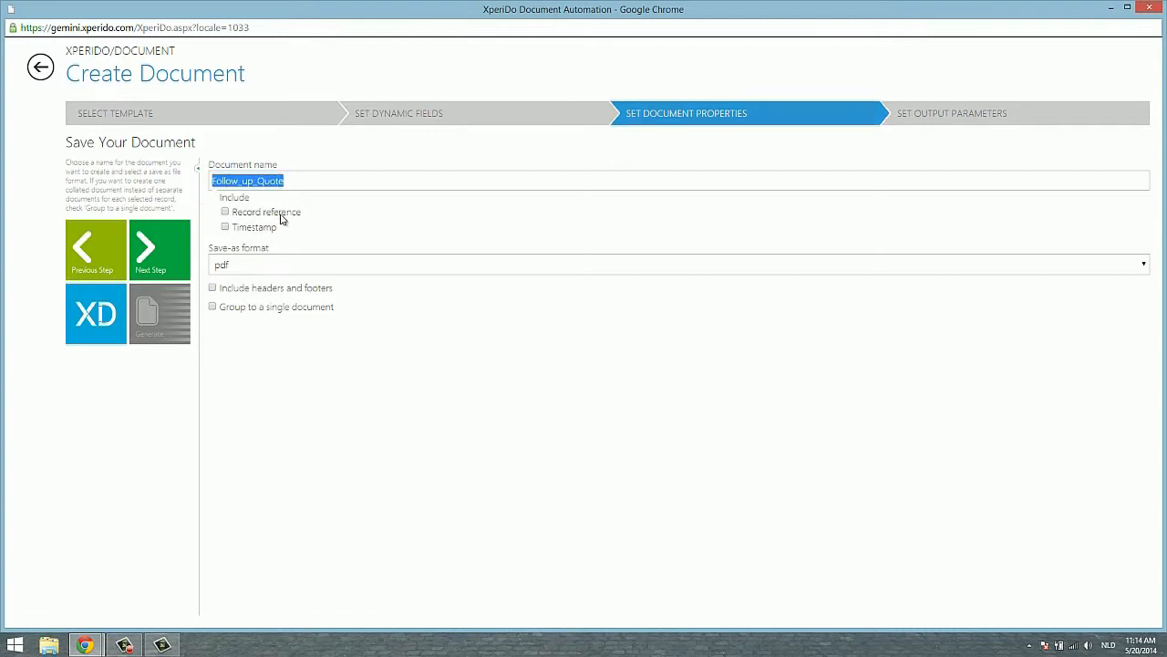
mouse_move(251, 251)
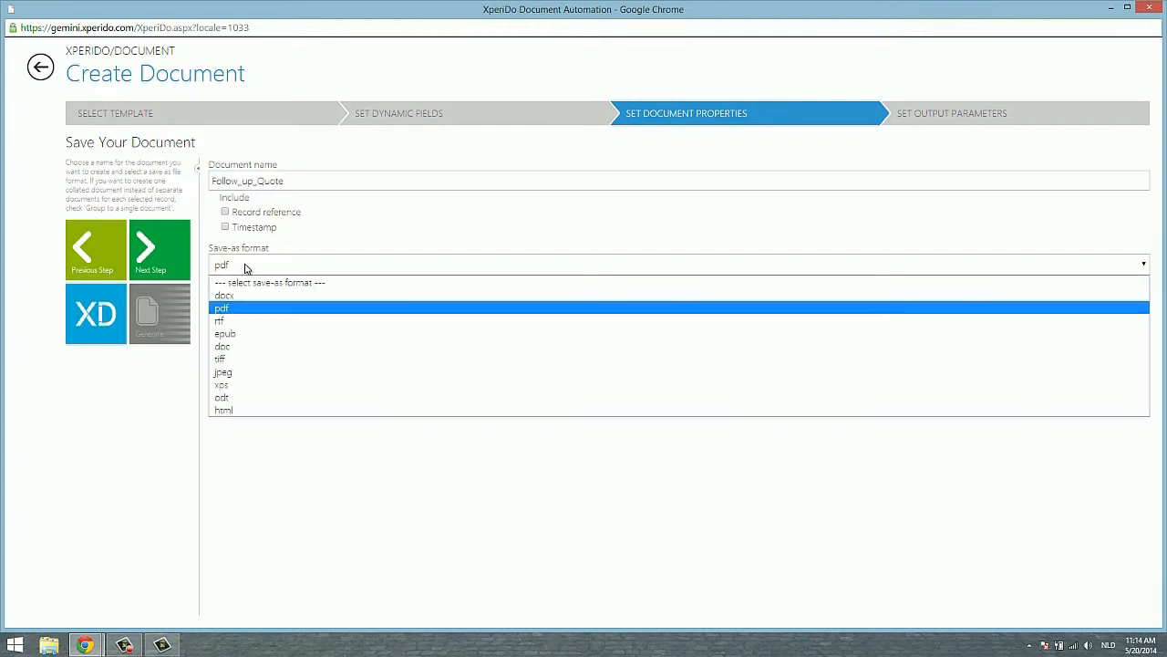
click(222, 307)
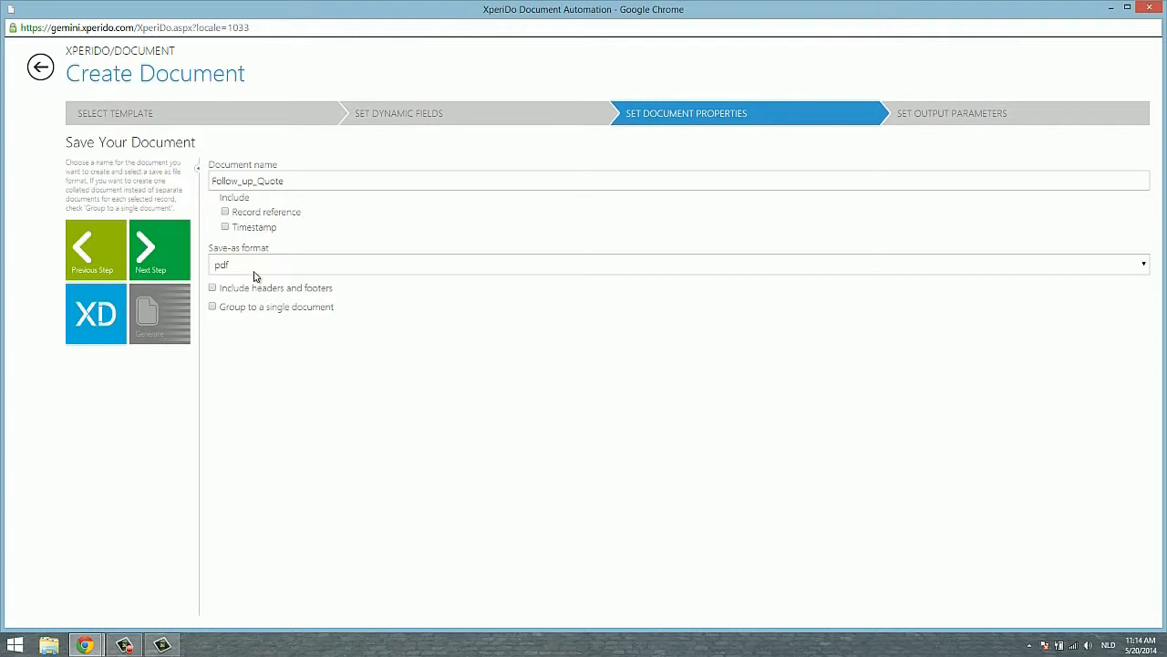
mouse_move(221, 297)
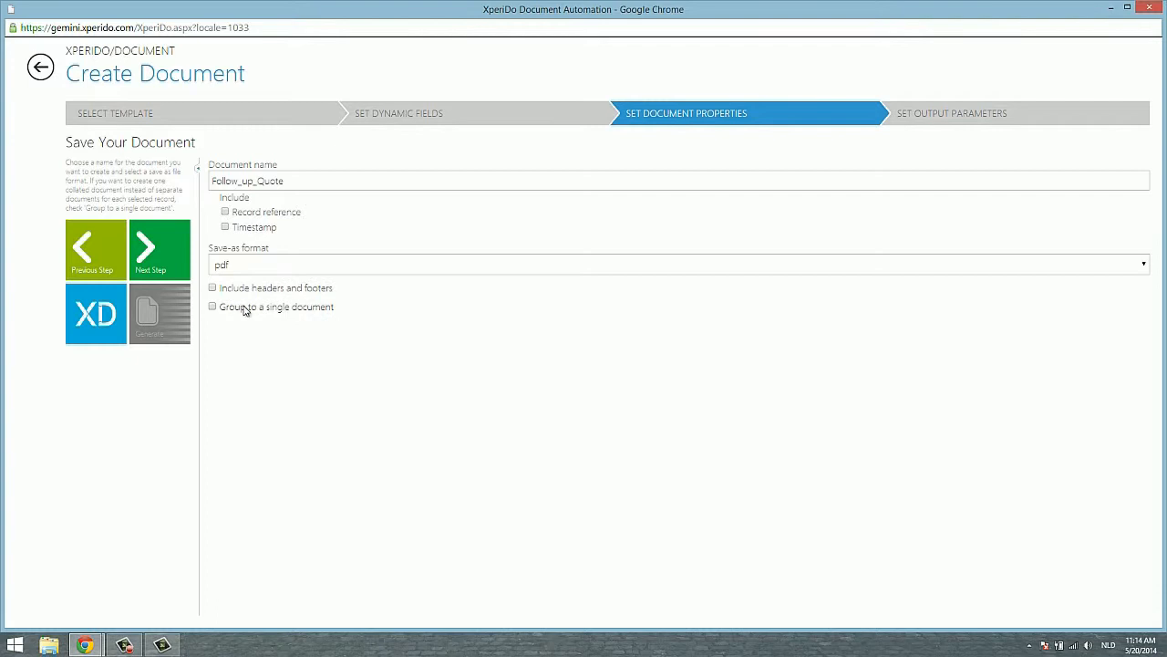
mouse_move(263, 314)
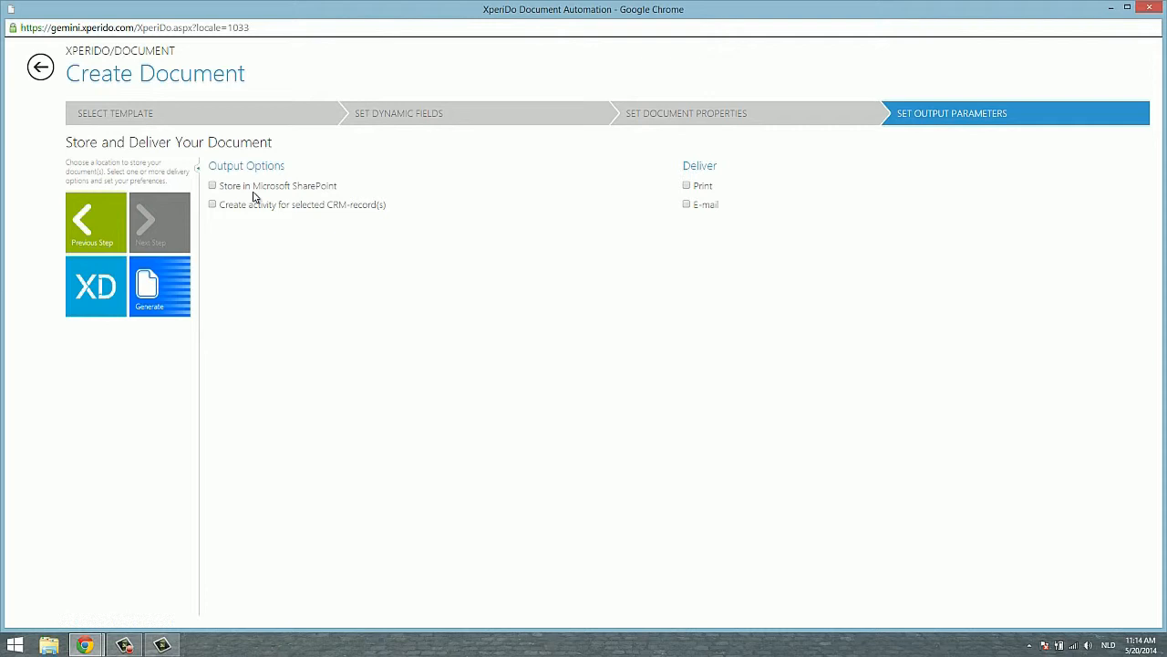
mouse_move(788, 203)
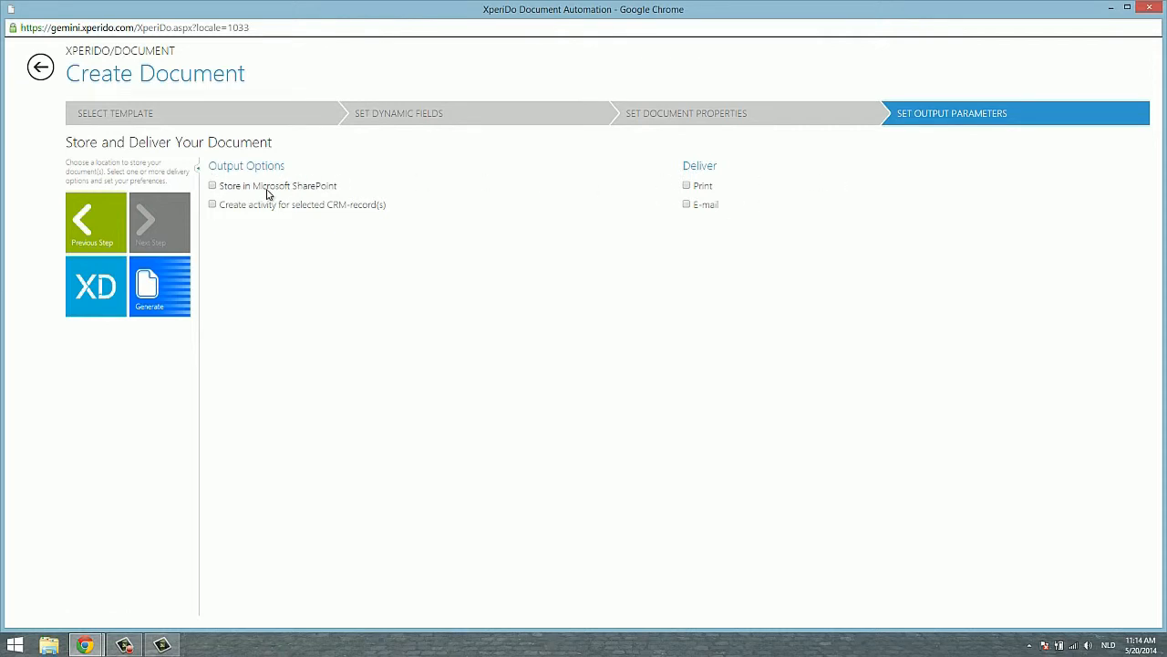
Step: Generate the Follow_up_Quote PDFs with no CRM activity and open the first link
click(211, 204)
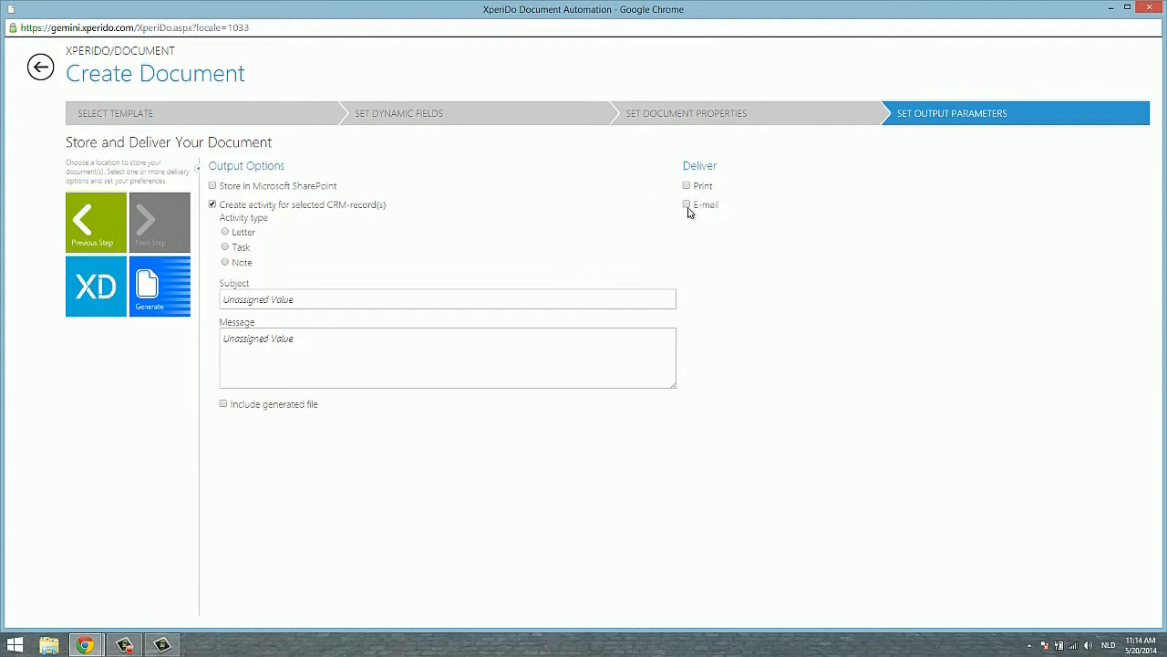
click(213, 204)
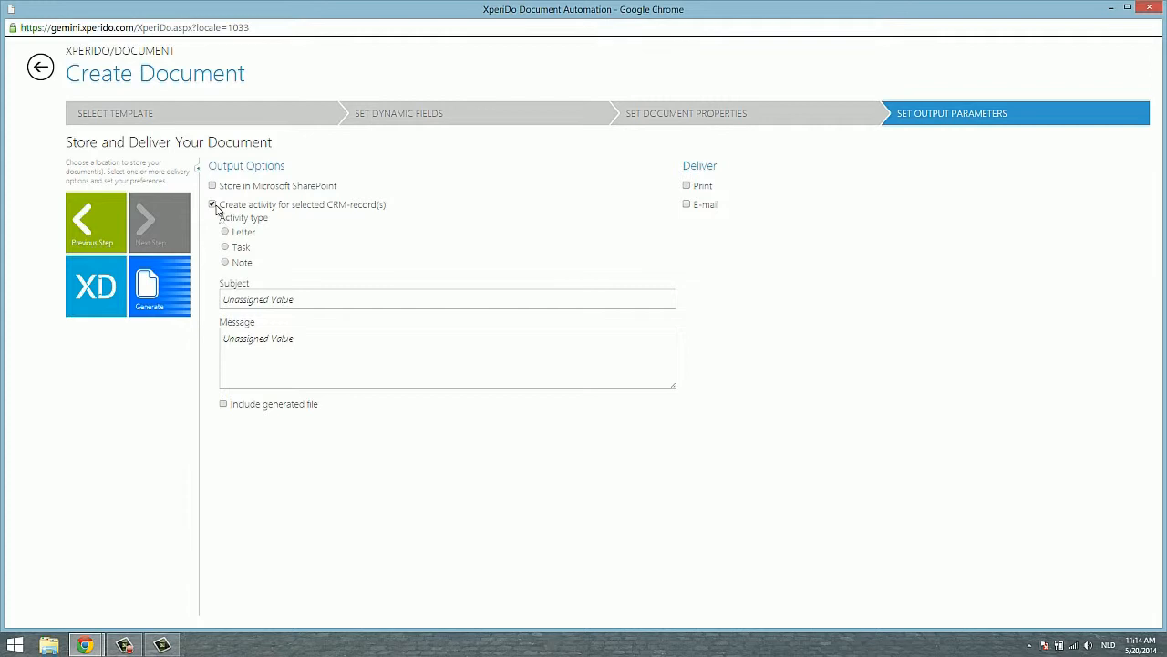
click(148, 285)
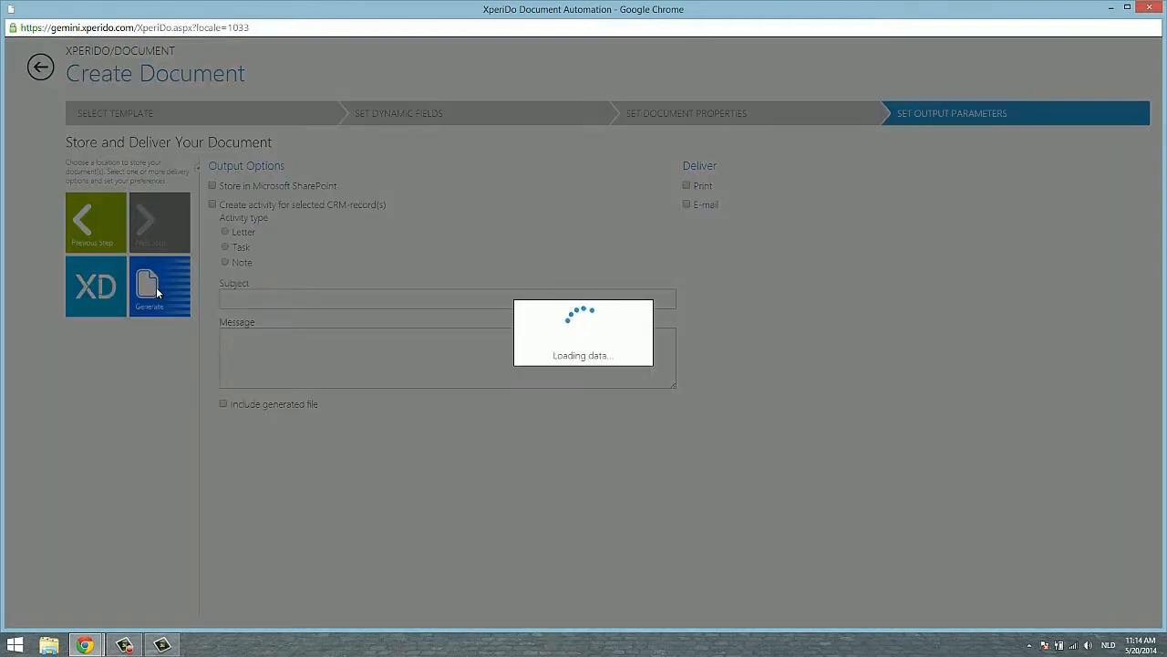
click(212, 204)
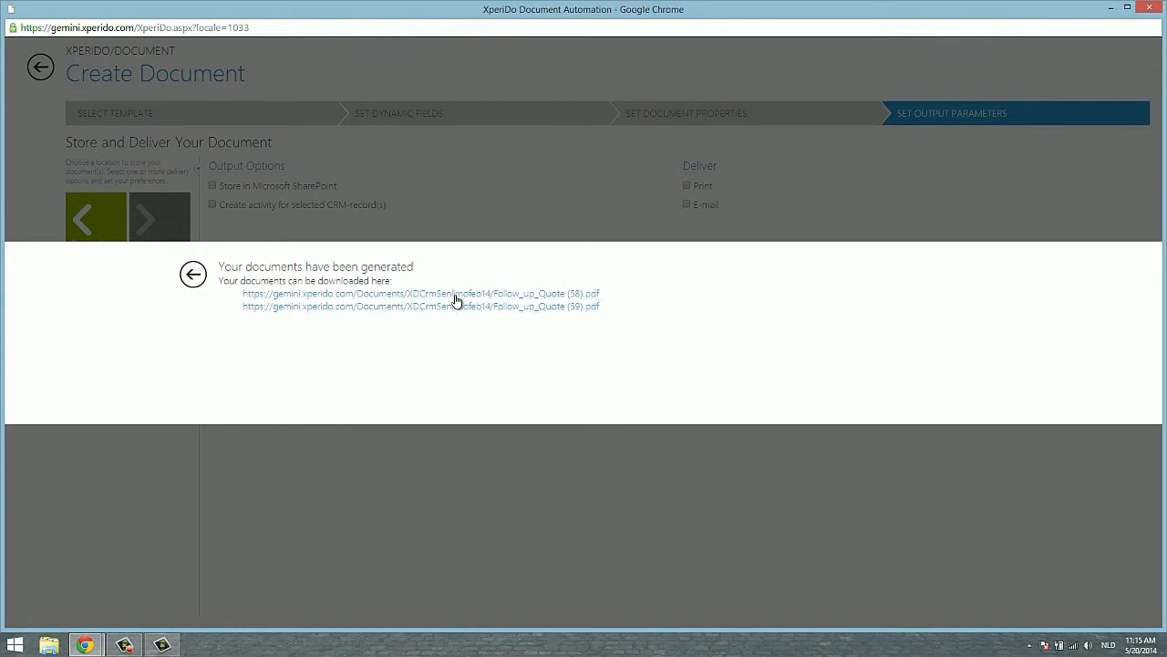
click(420, 293)
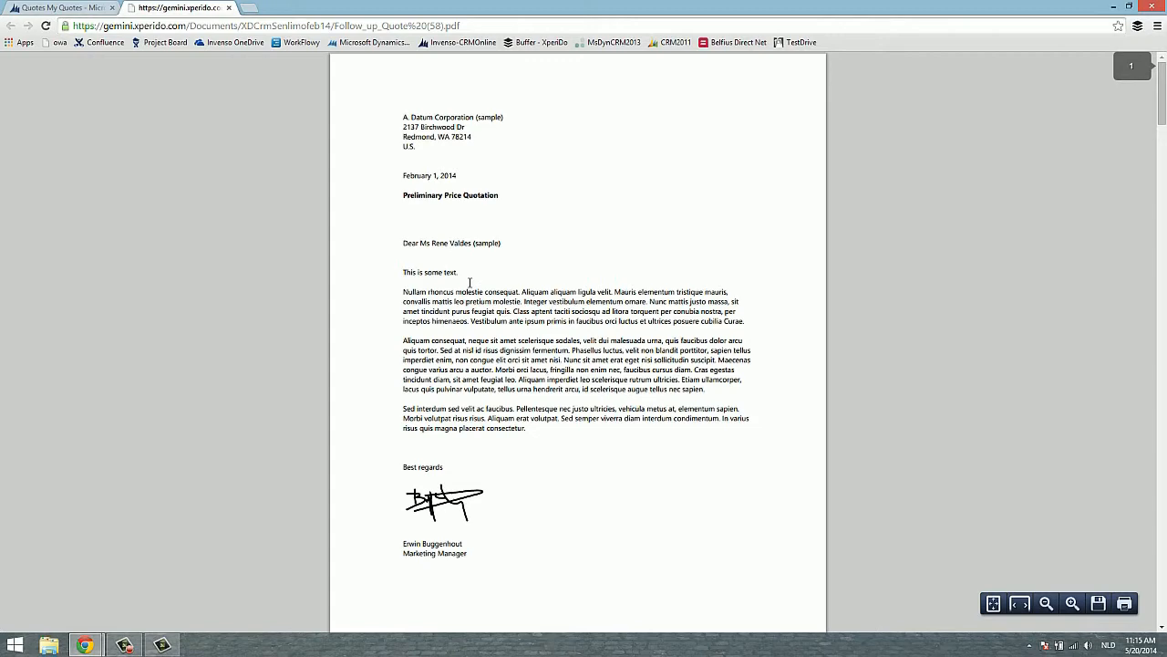
mouse_move(463, 278)
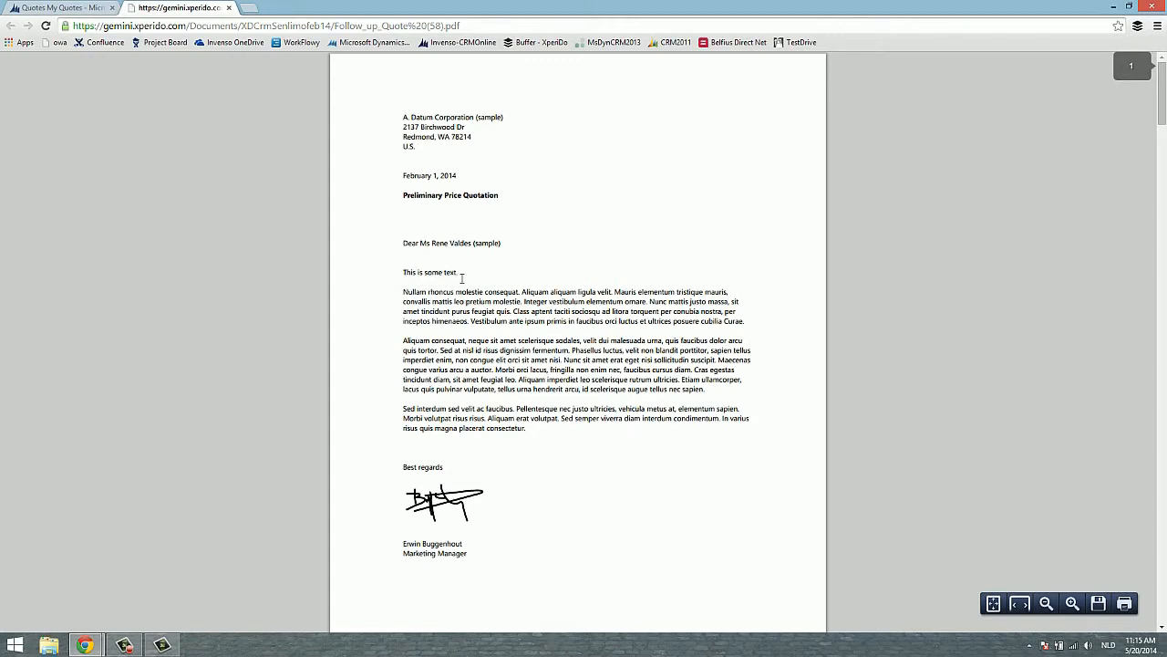
Step: Scroll through the Follow_up_Quote PDF to the Solar Panel 40 Cells specifications
scroll(down, 3)
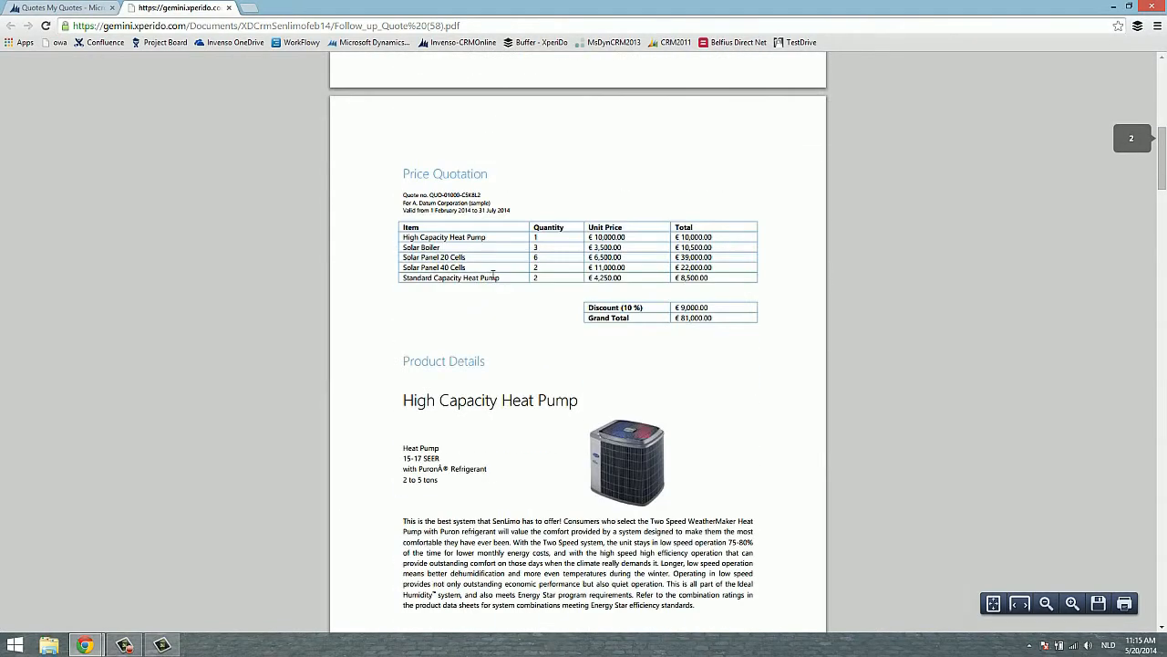
mouse_move(561, 390)
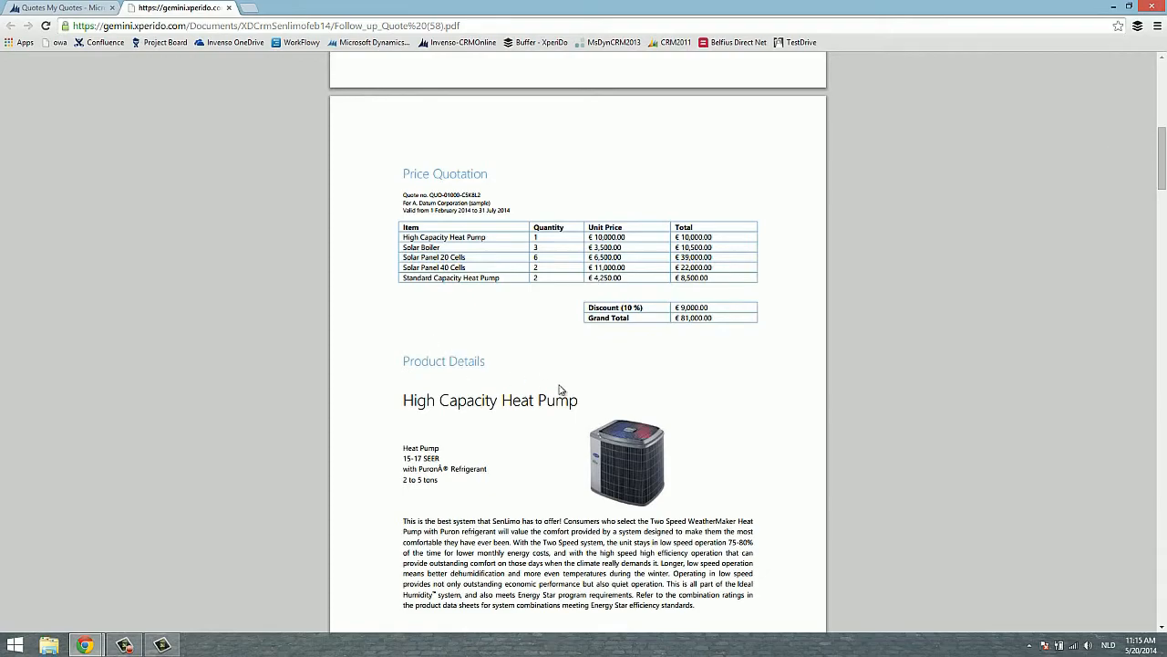
scroll(down, 3)
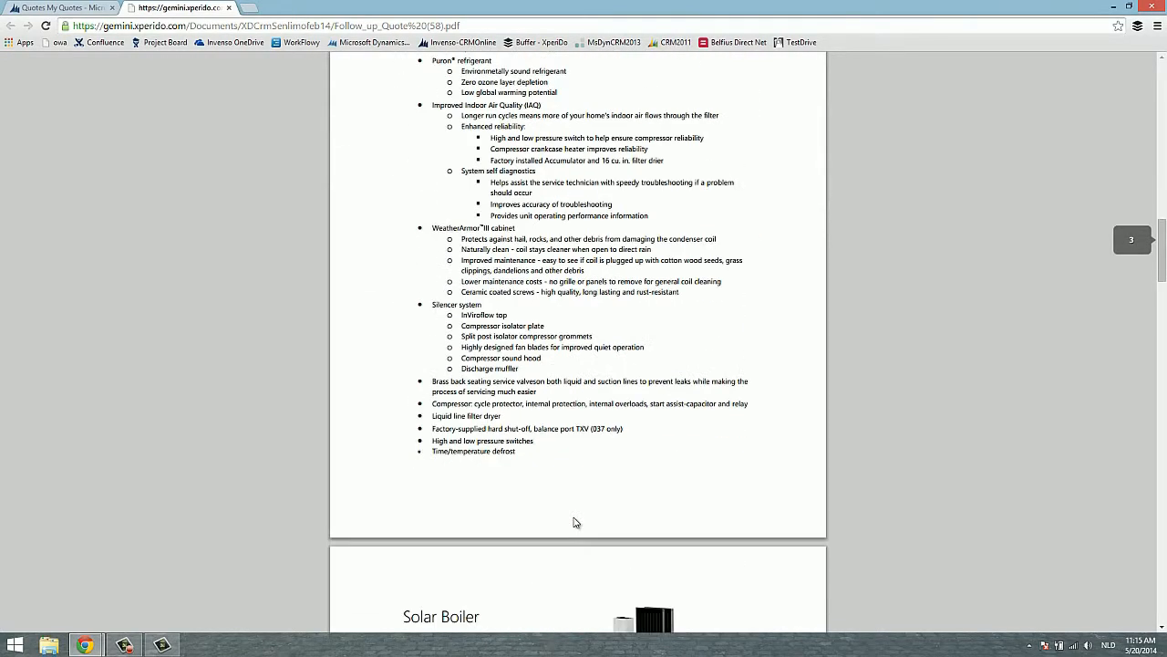
scroll(down, 3)
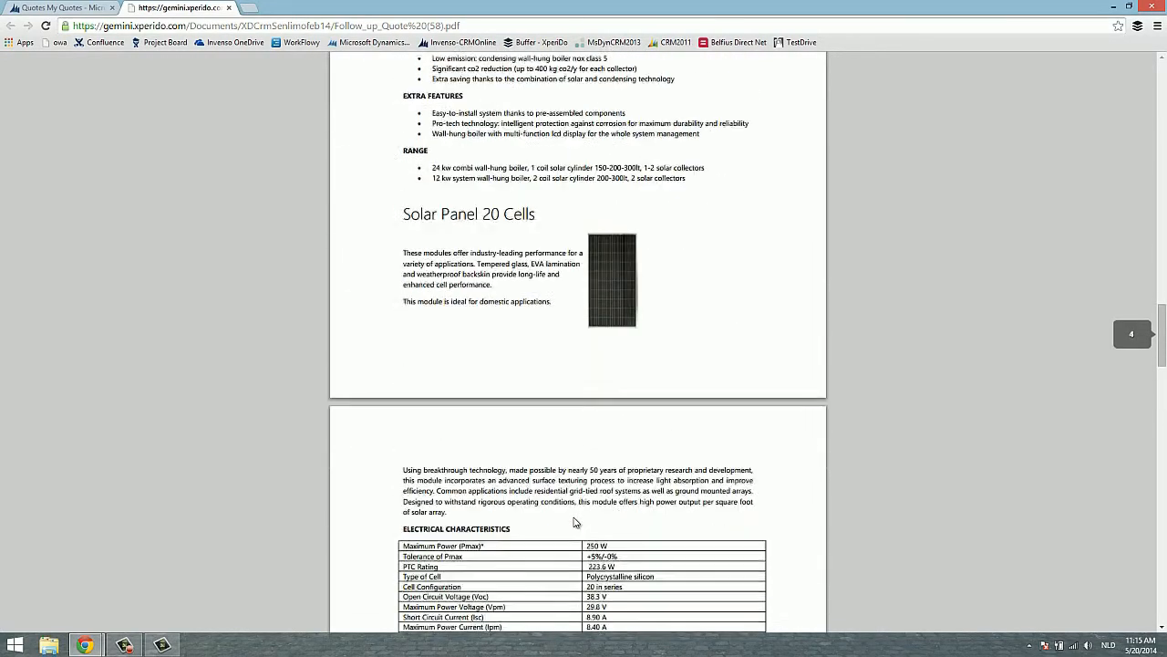
scroll(down, 3)
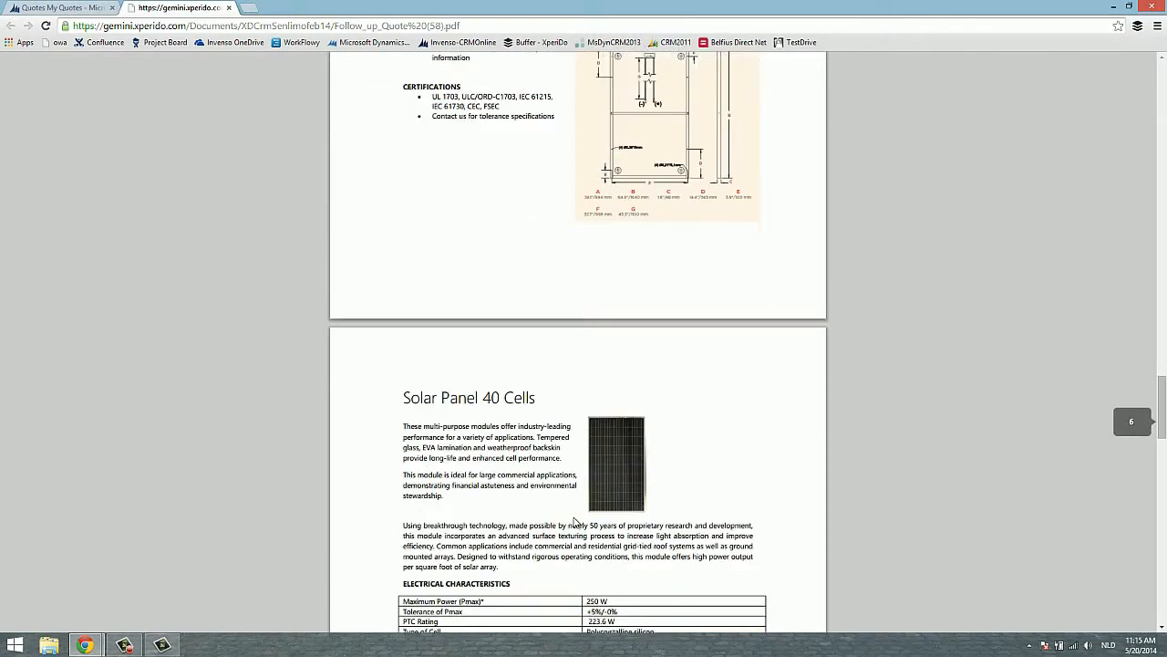
scroll(down, 3)
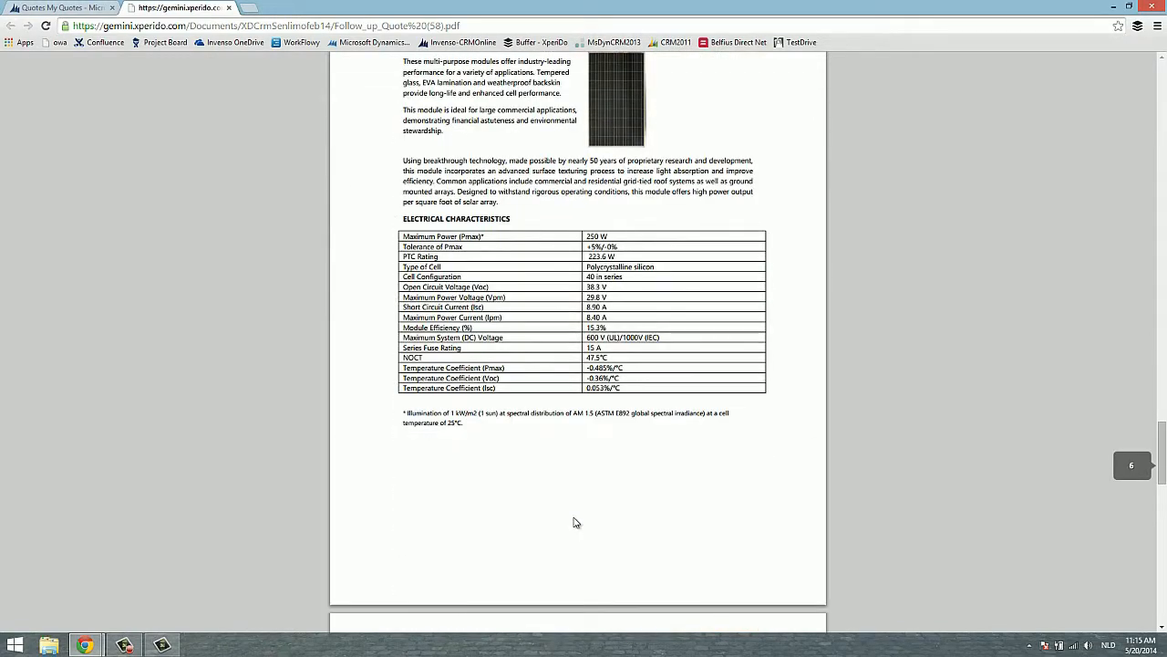